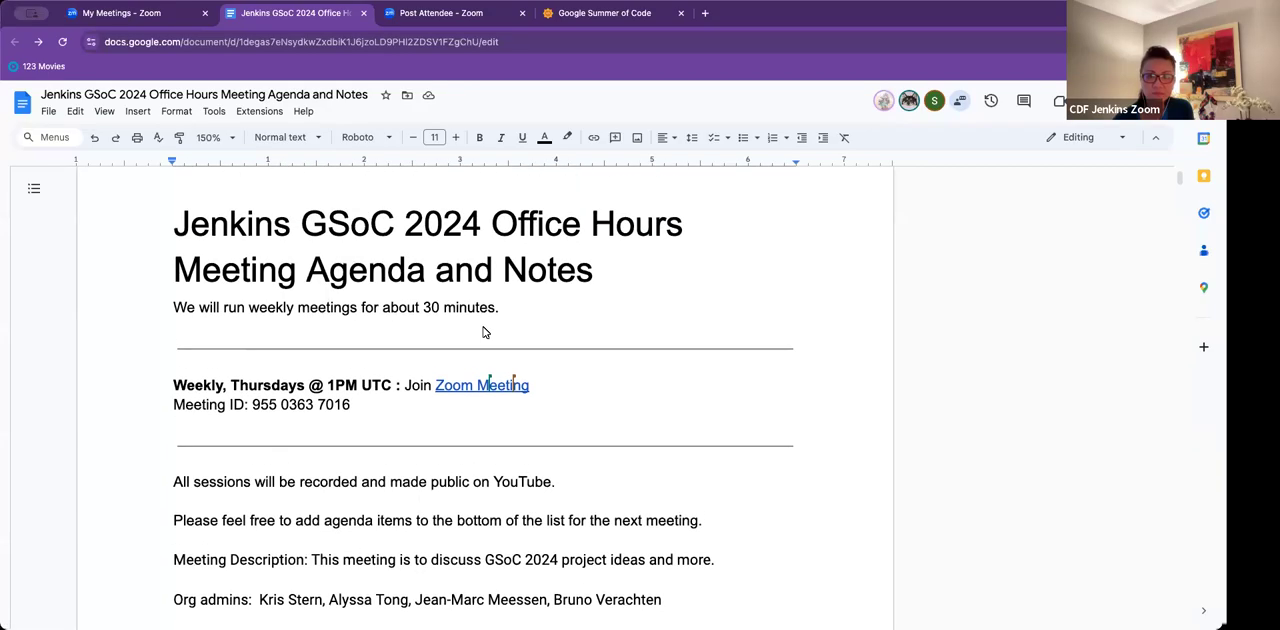
Scroll past the header and project table to the Aug 1, 2024 agenda and contributor updates
scroll(up, 3)
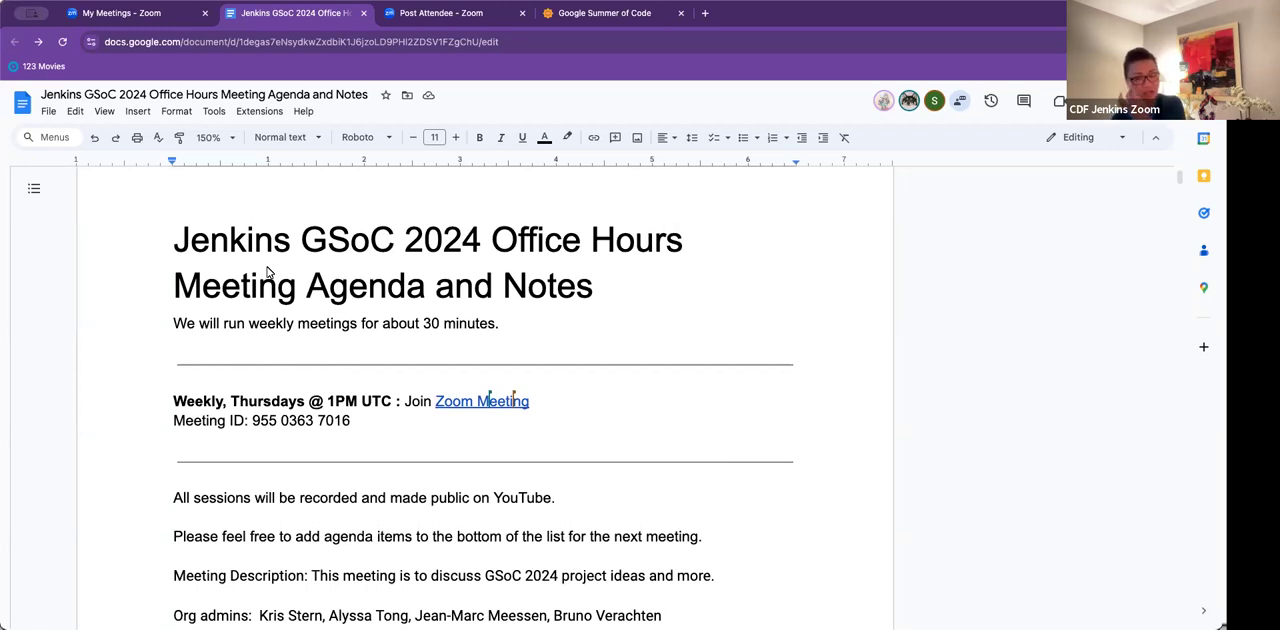
scroll(down, 3)
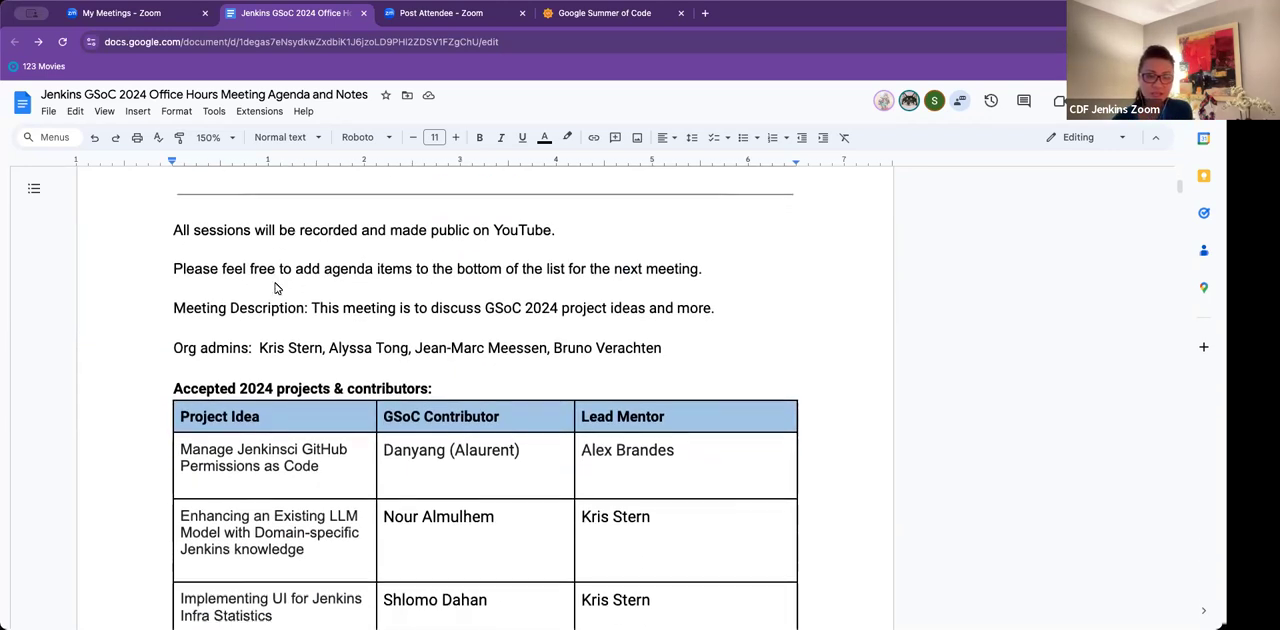
scroll(down, 3)
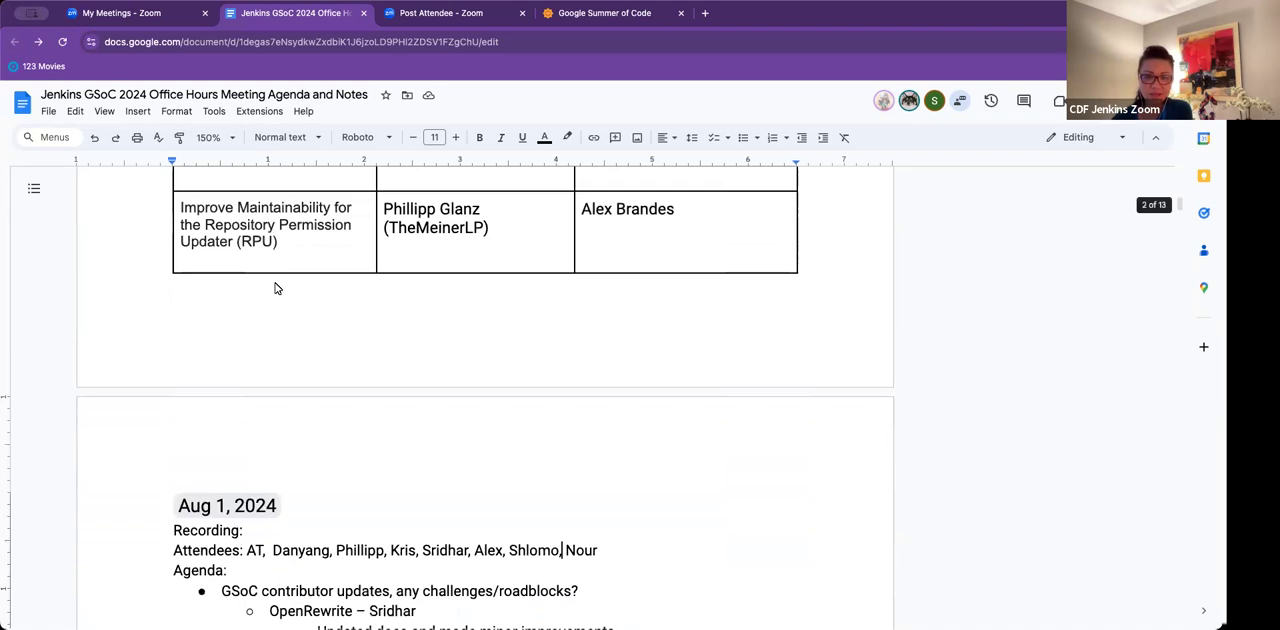
scroll(down, 3)
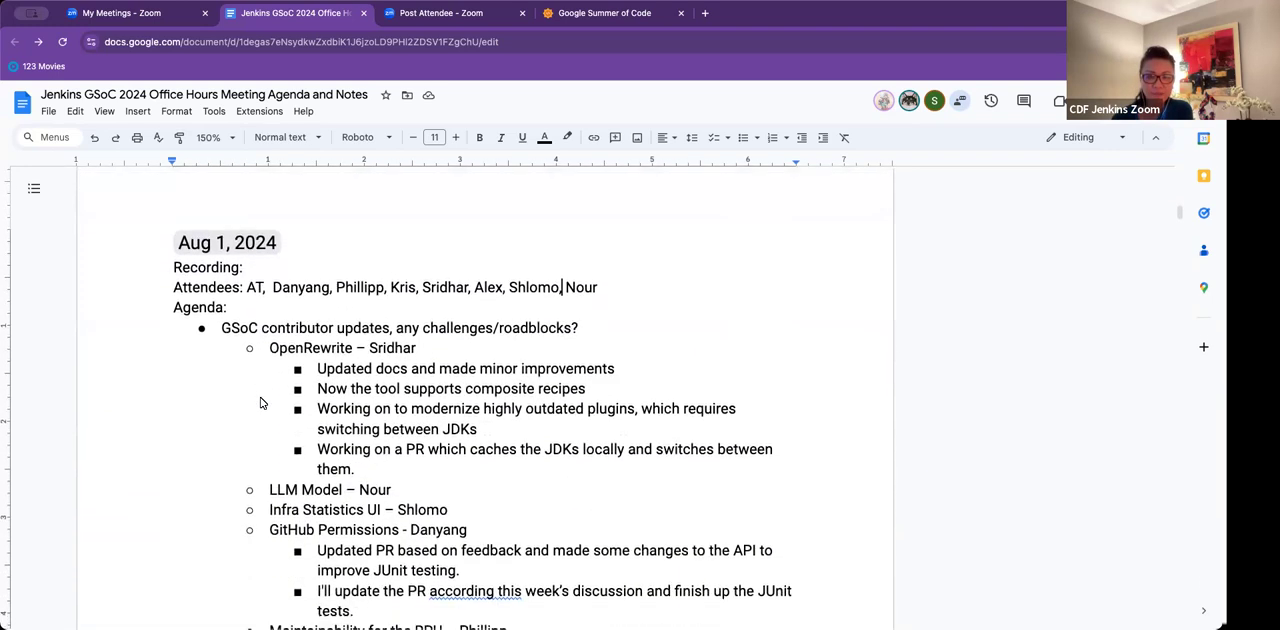
scroll(down, 3)
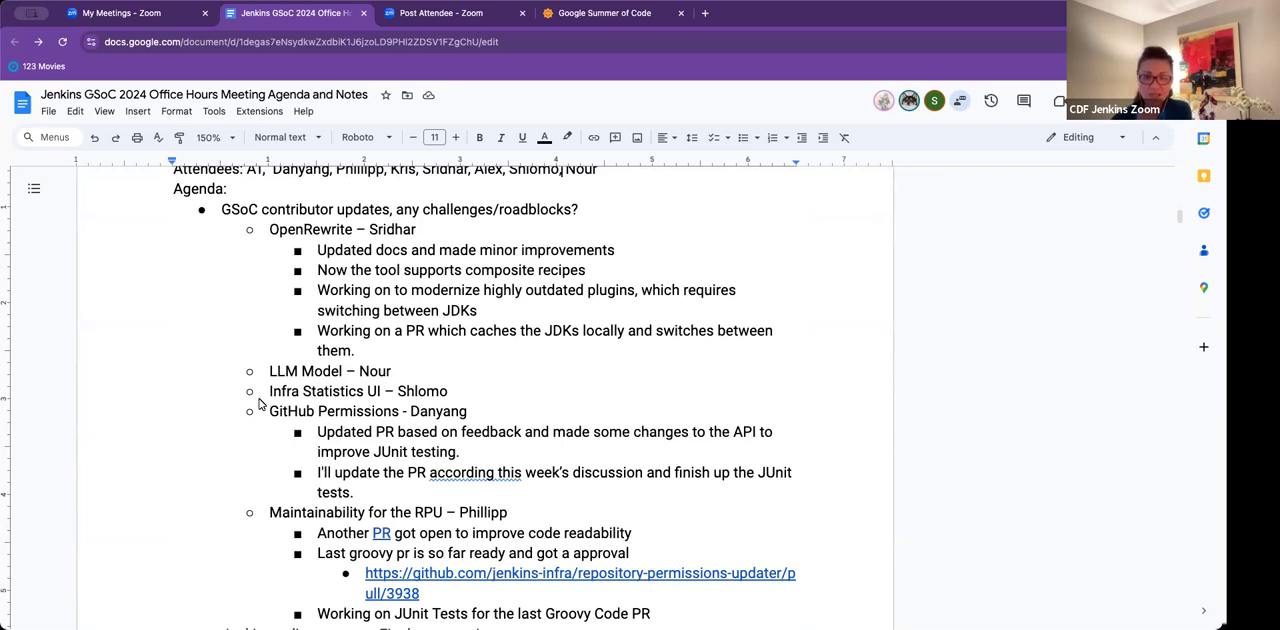
scroll(down, 3)
text( to)
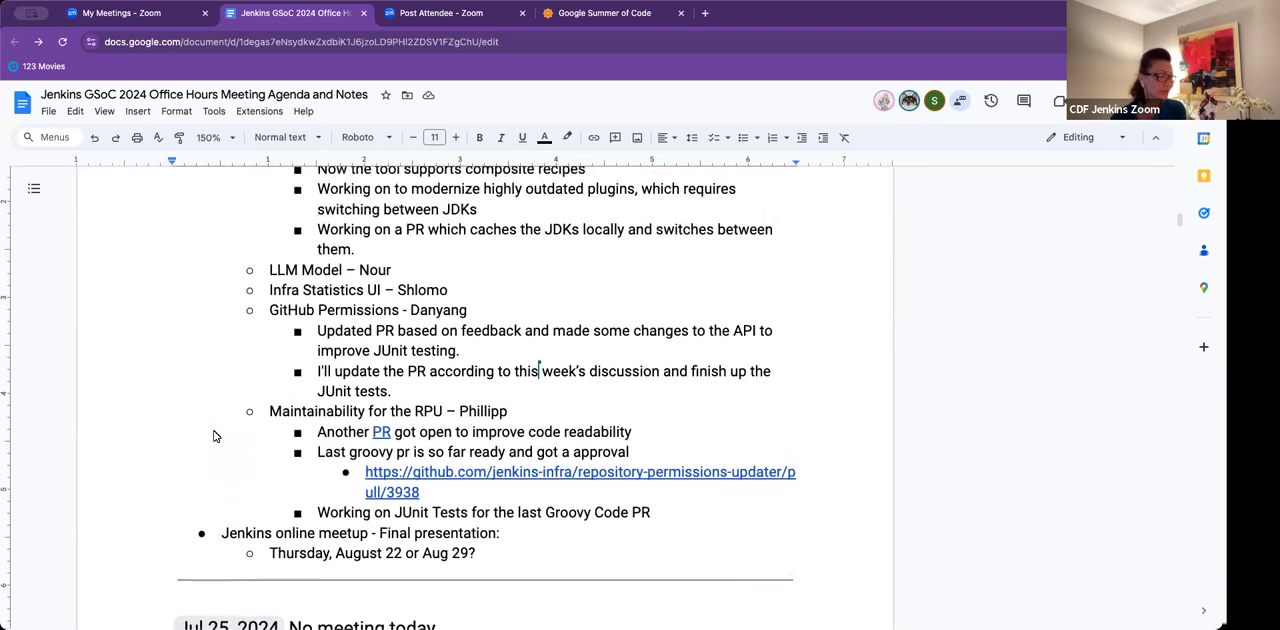
scroll(up, 3)
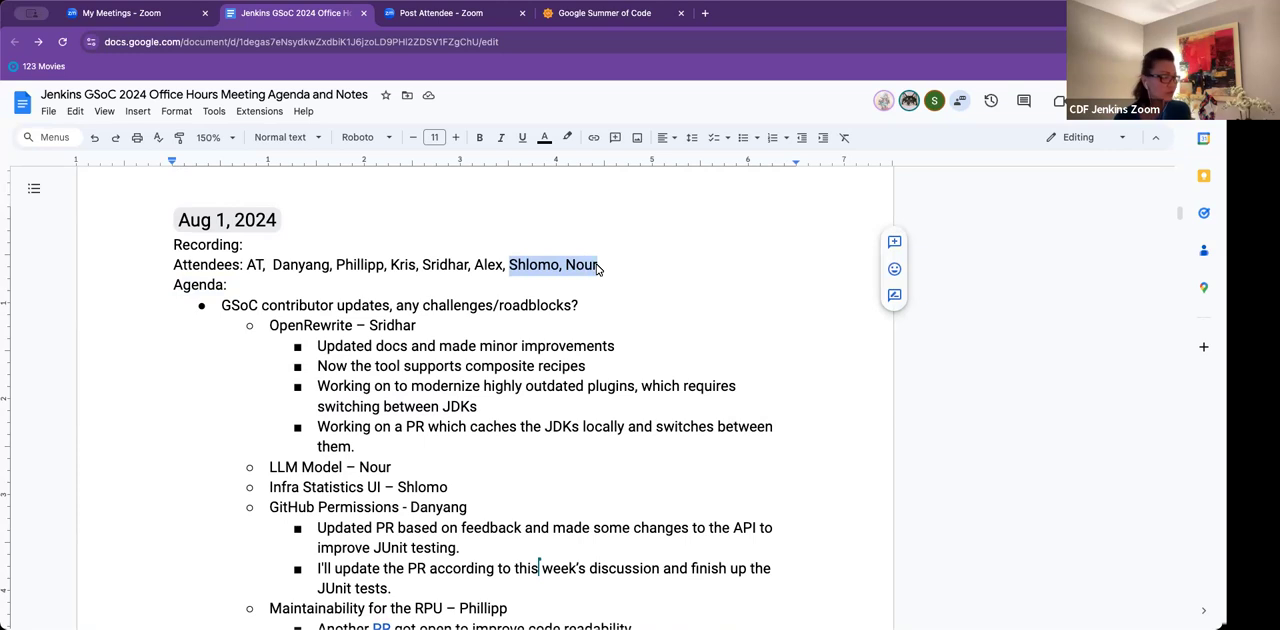
Trim the Aug 1 attendee list to AT, Danyang, Phillipp and Sridhar
key(Backspace)
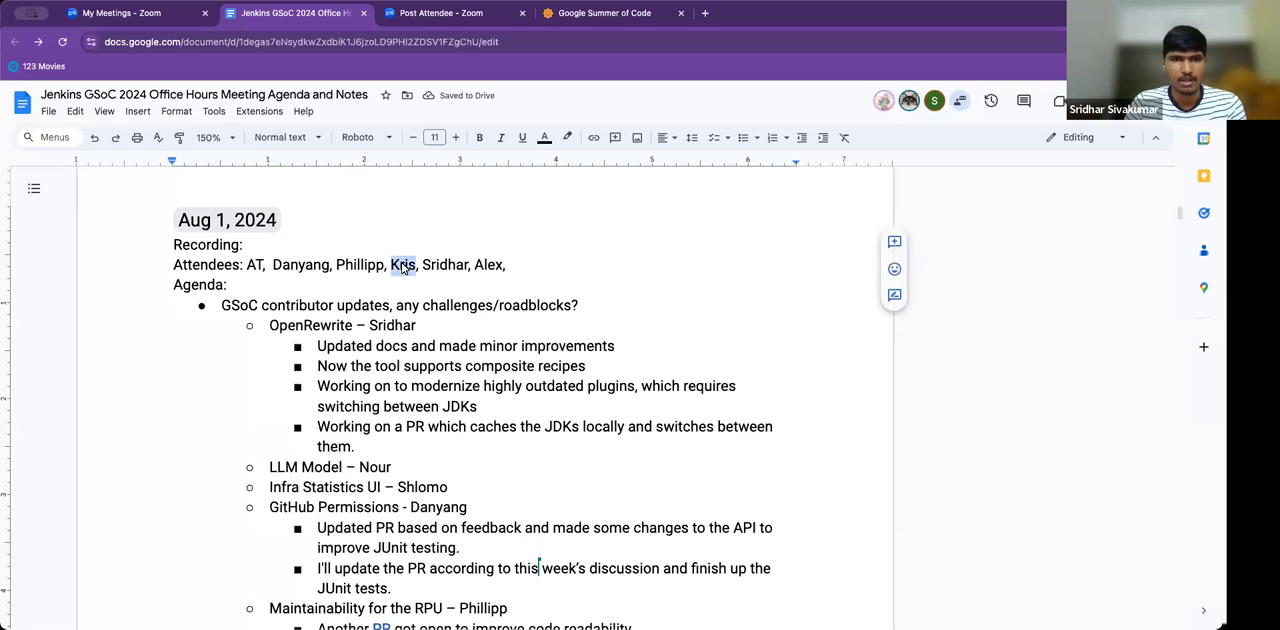
key(backspace)
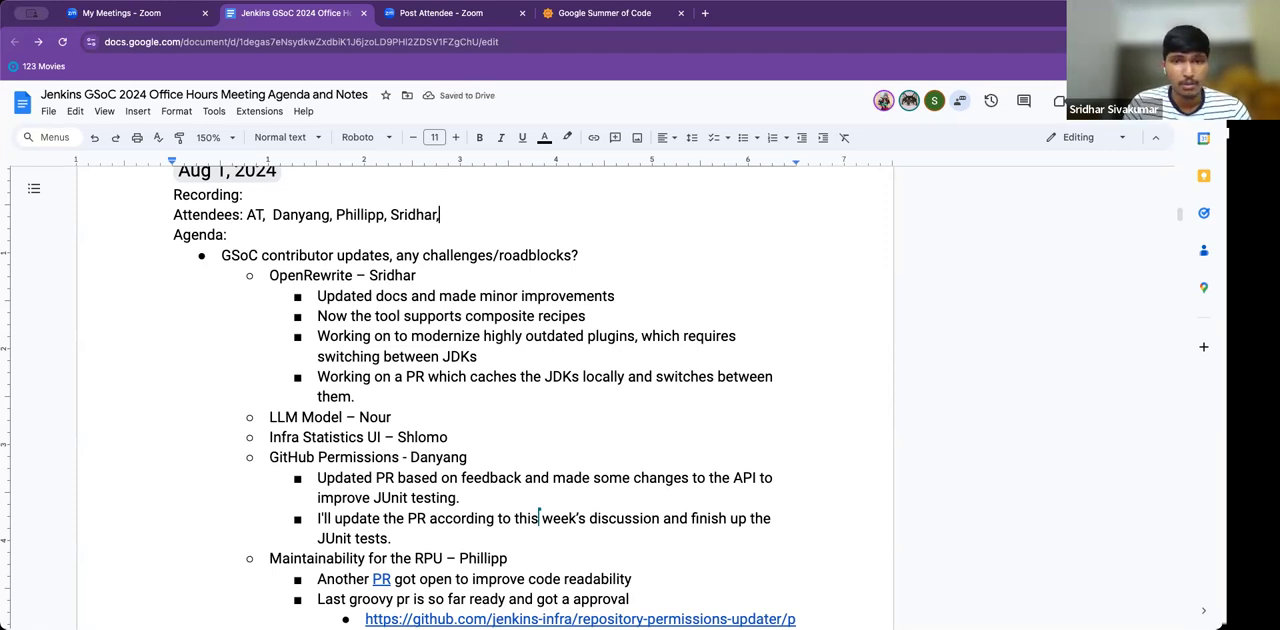
mouse_move(456, 338)
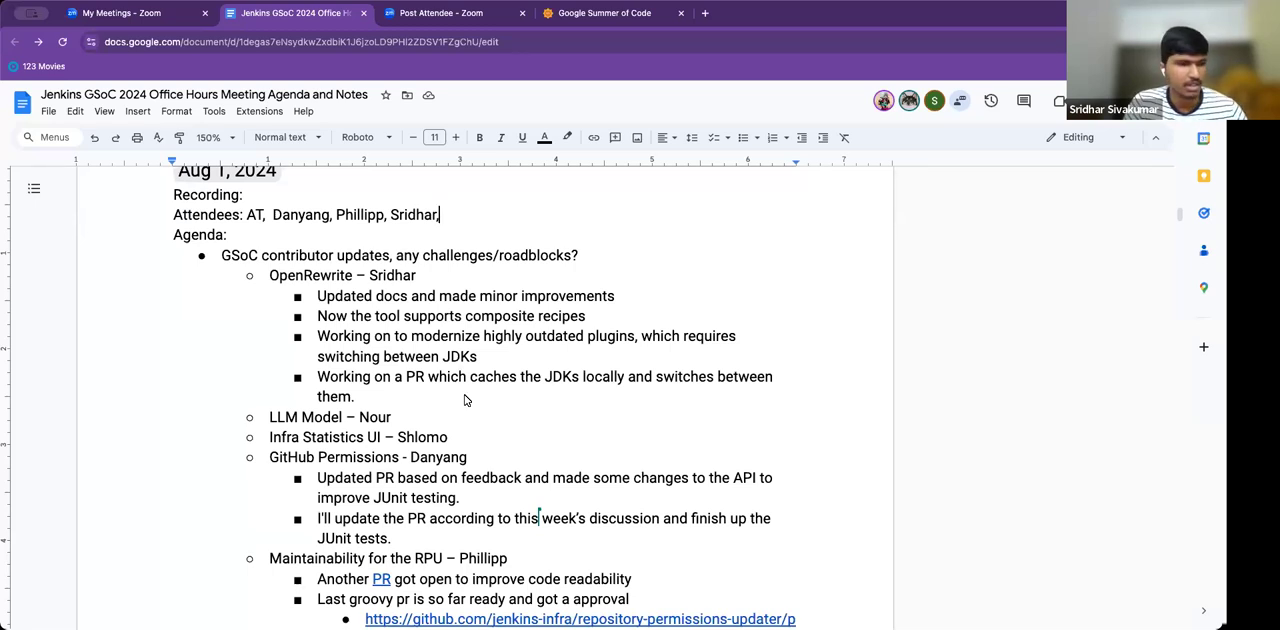
mouse_move(462, 410)
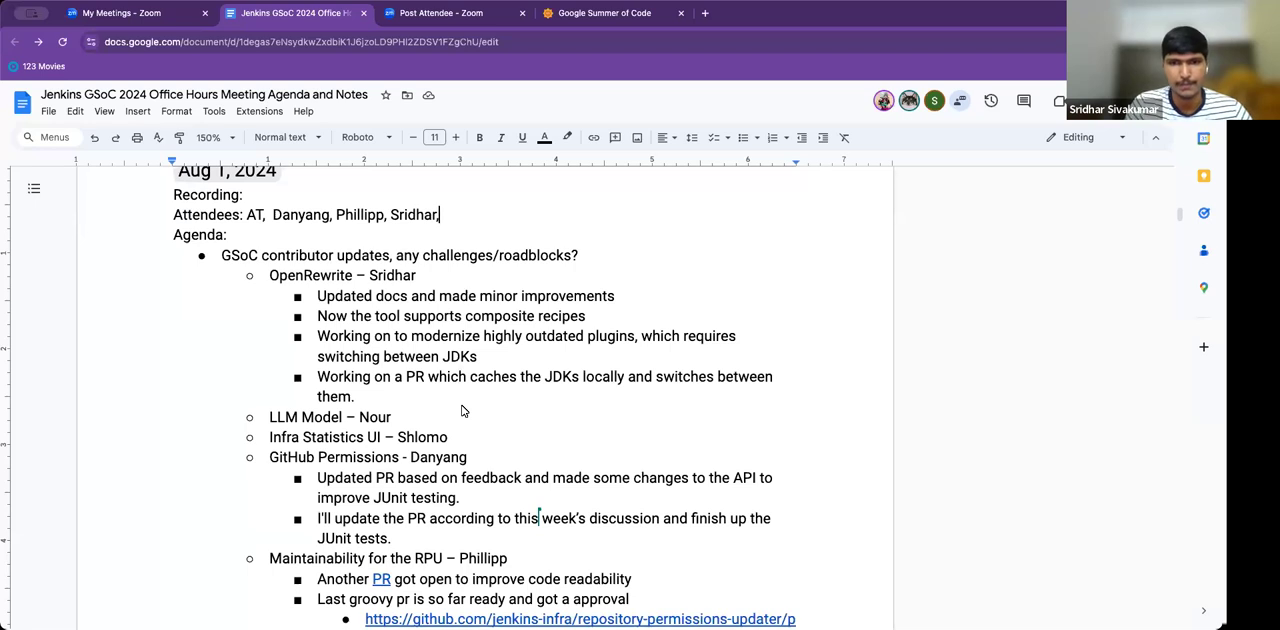
mouse_move(462, 420)
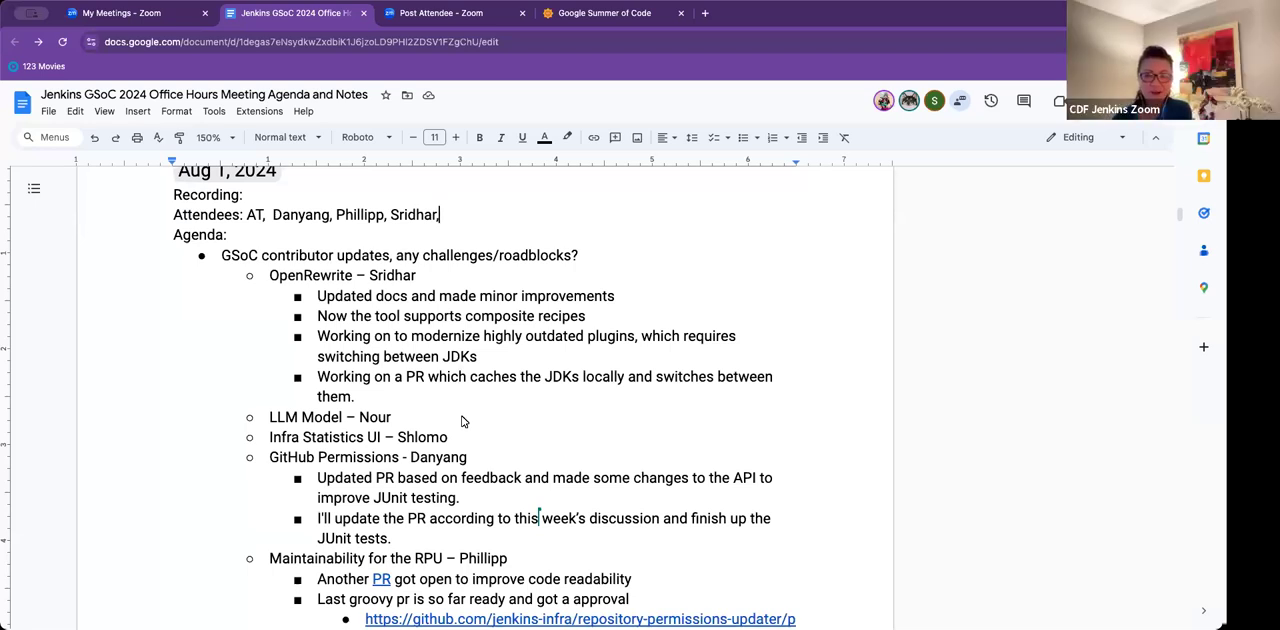
mouse_move(476, 418)
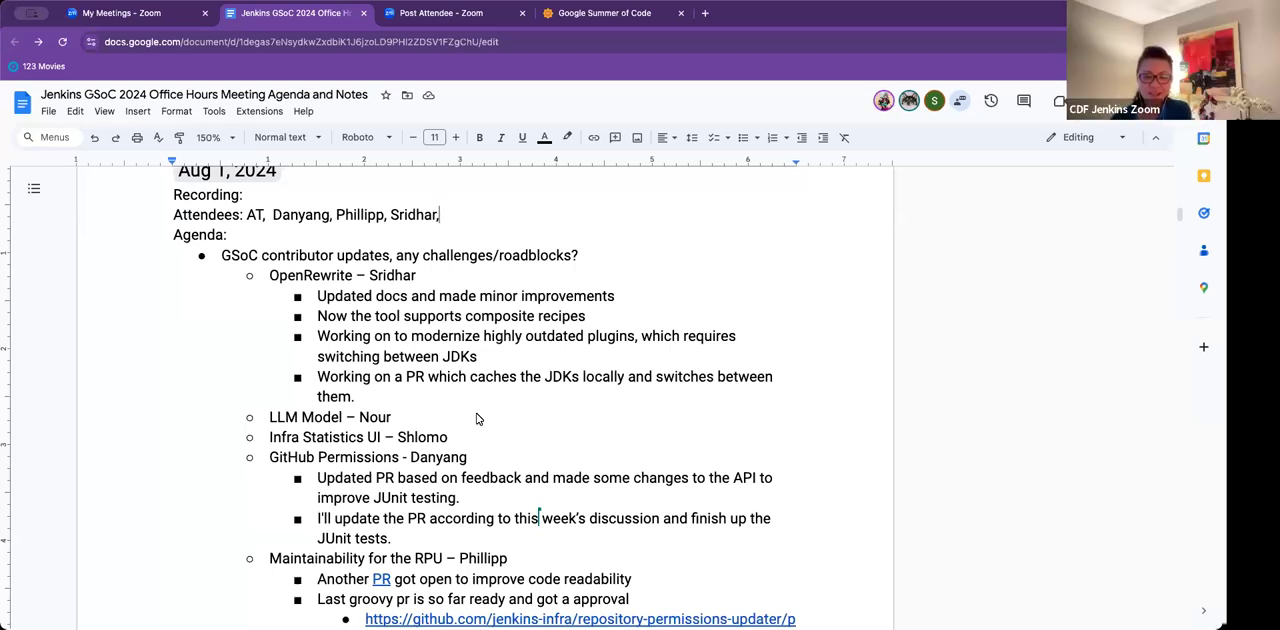
mouse_move(556, 406)
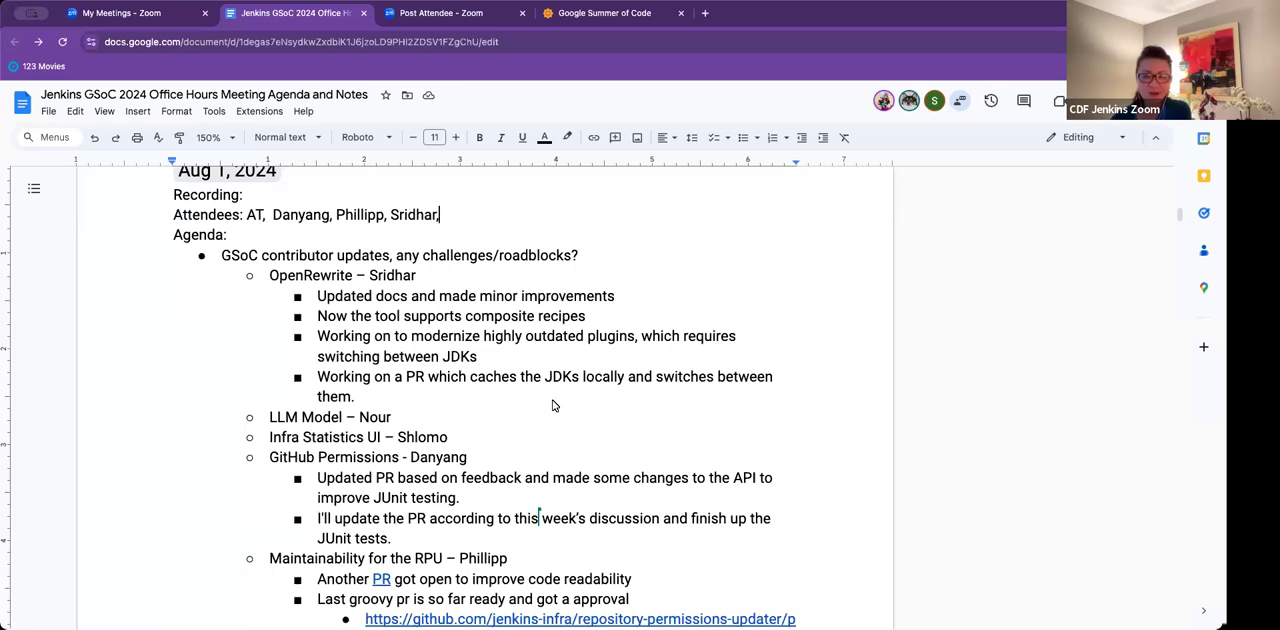
mouse_move(480, 248)
text( Kr)
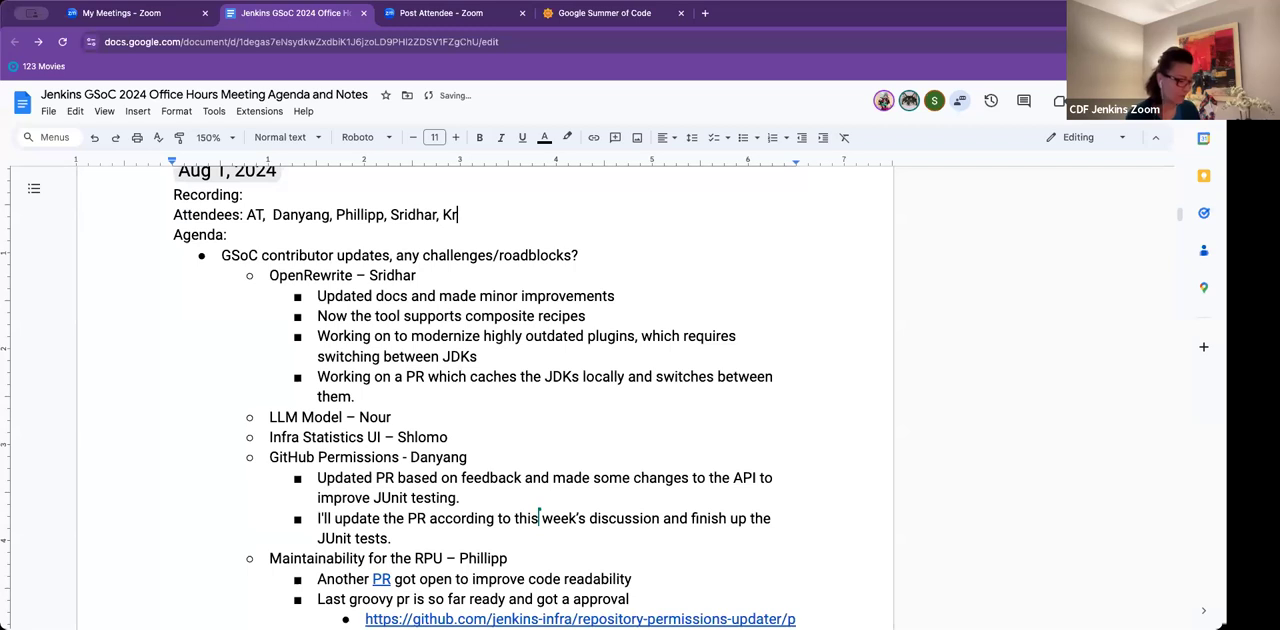
Add Kris to the end of the Aug 1 attendee list
text(is)
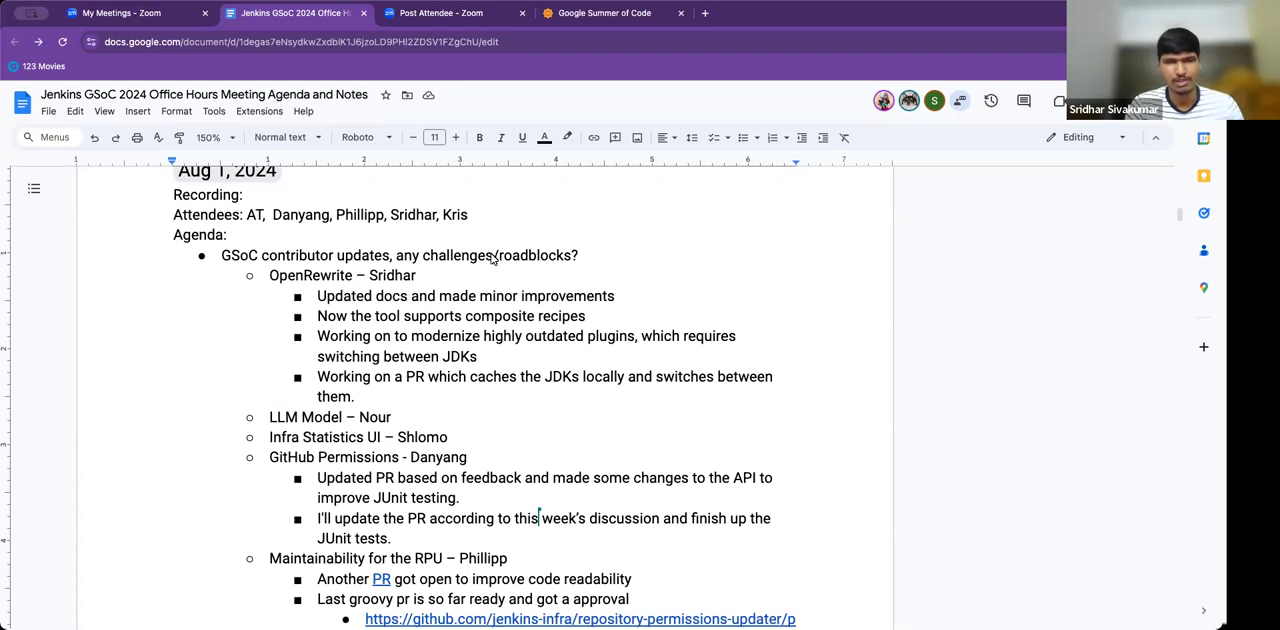
mouse_move(468, 402)
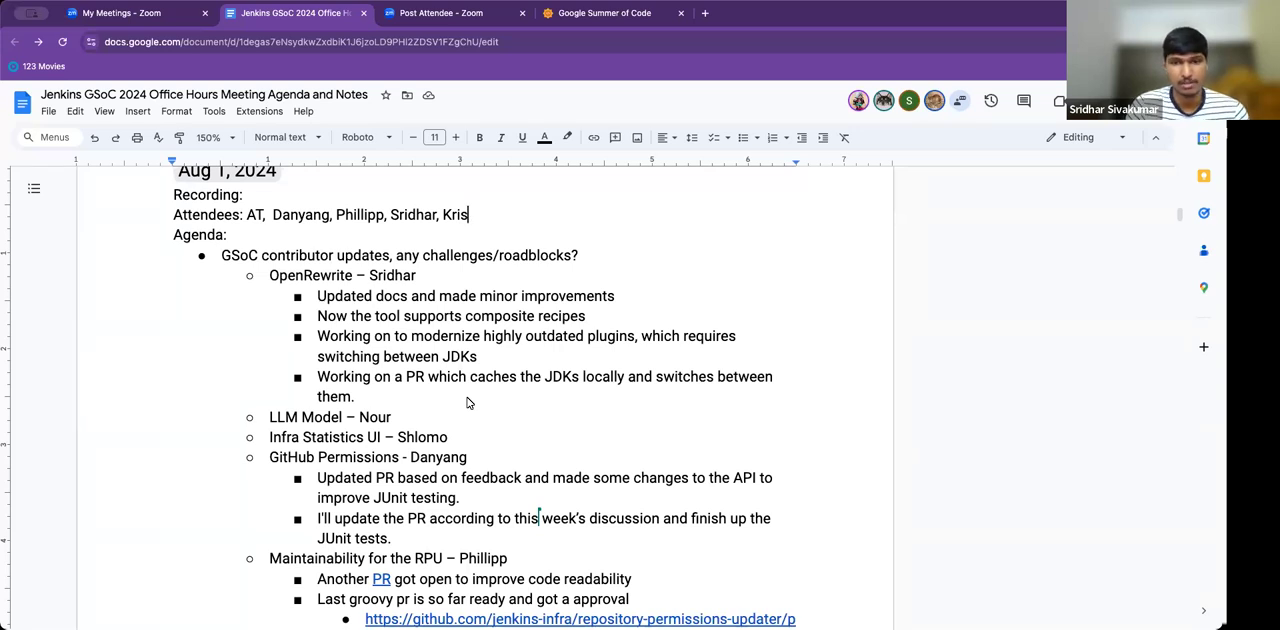
Note under Infra Statistics UI a dentist's appointment so cannot attend, and start a 'Finished' bullet above it
text(De)
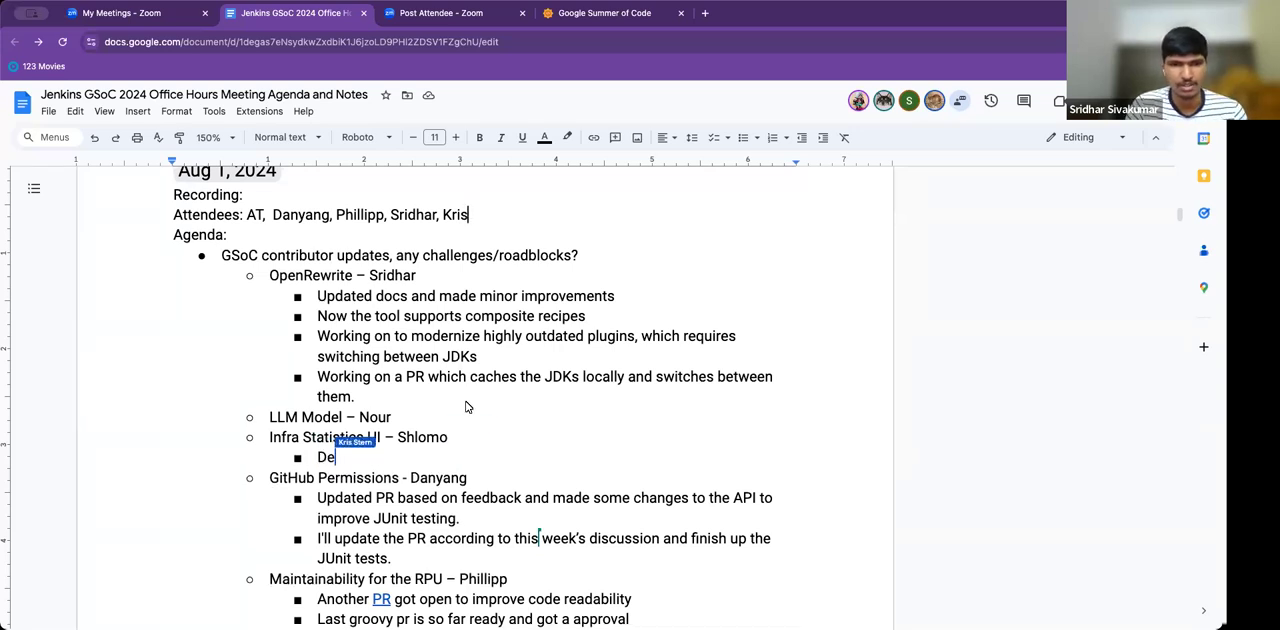
text(ntist)
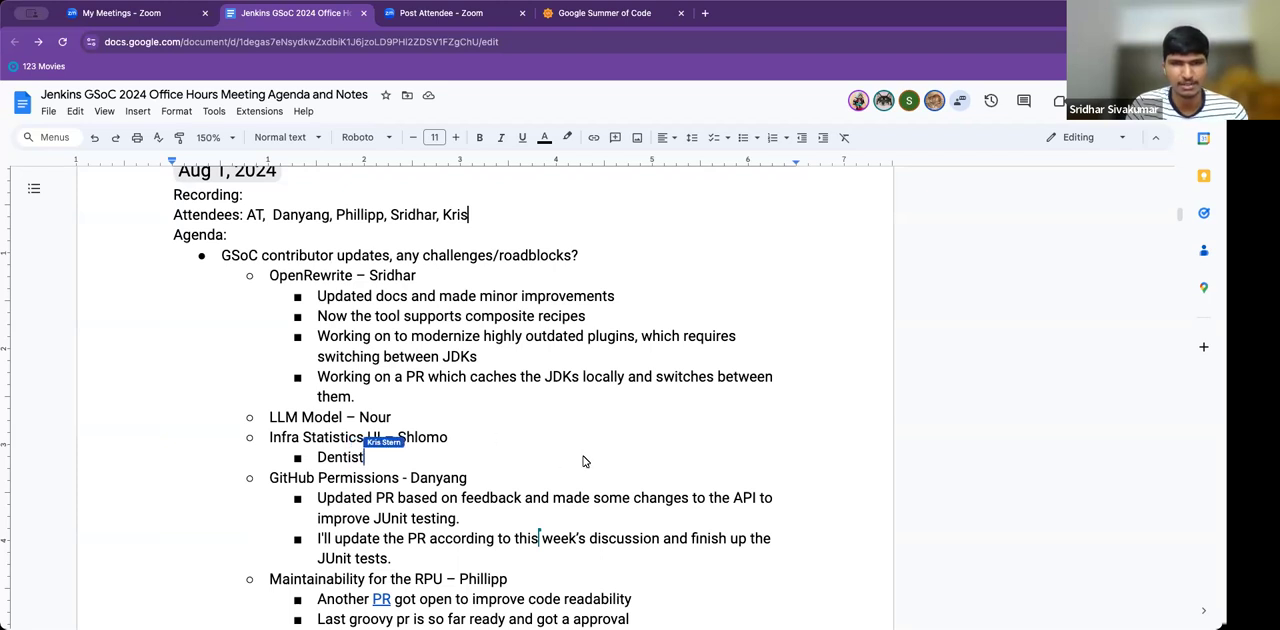
text('s a)
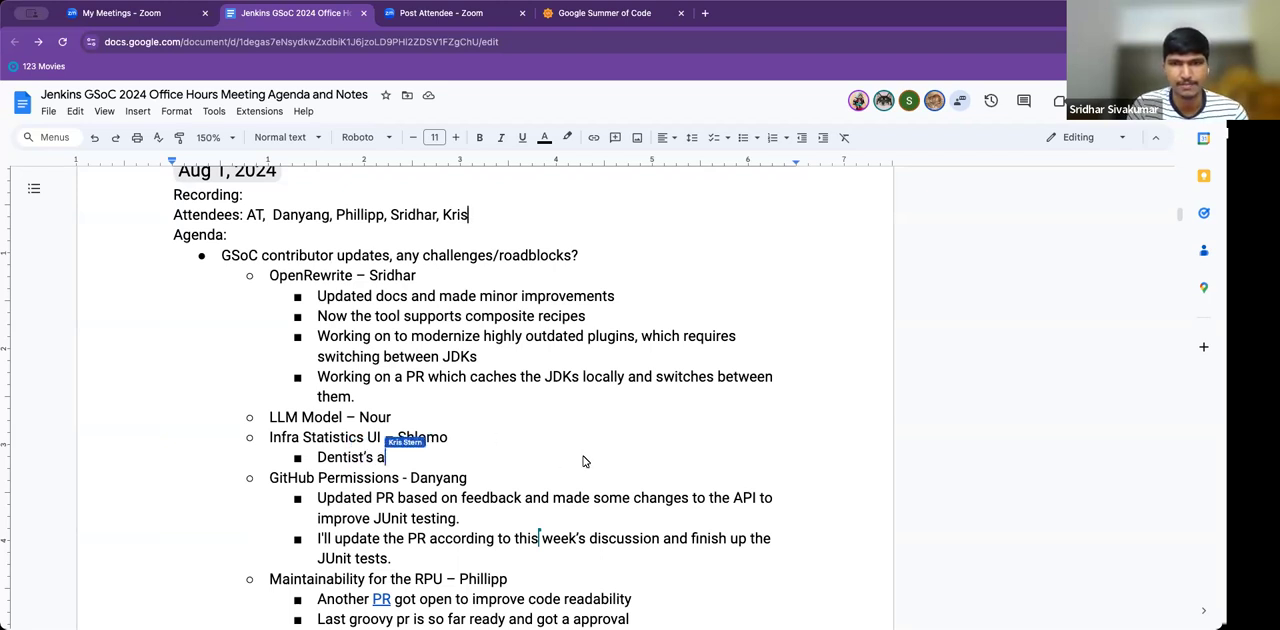
text(ppointment)
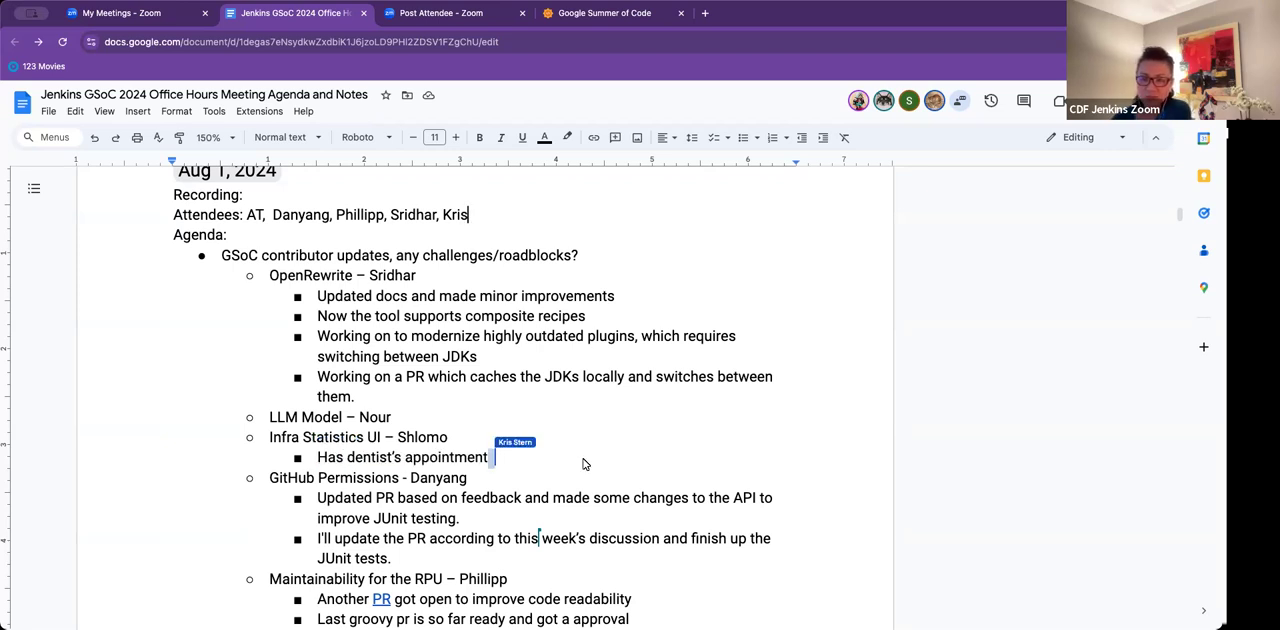
text(so canot attend)
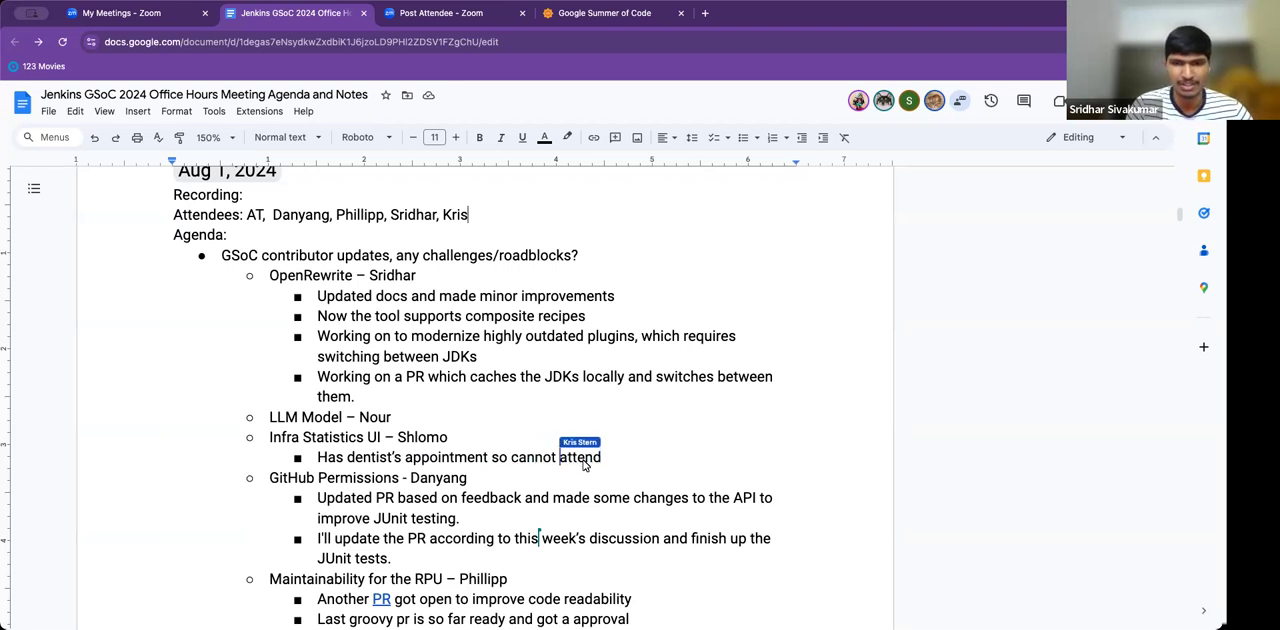
key(Return)
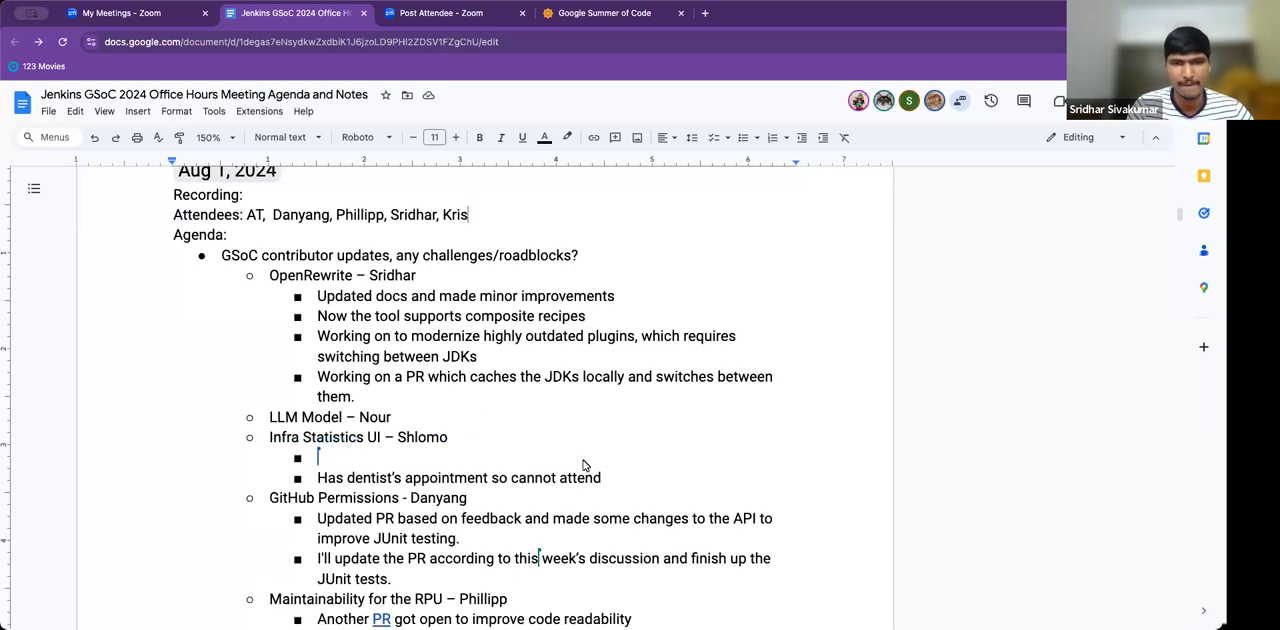
text(Finished)
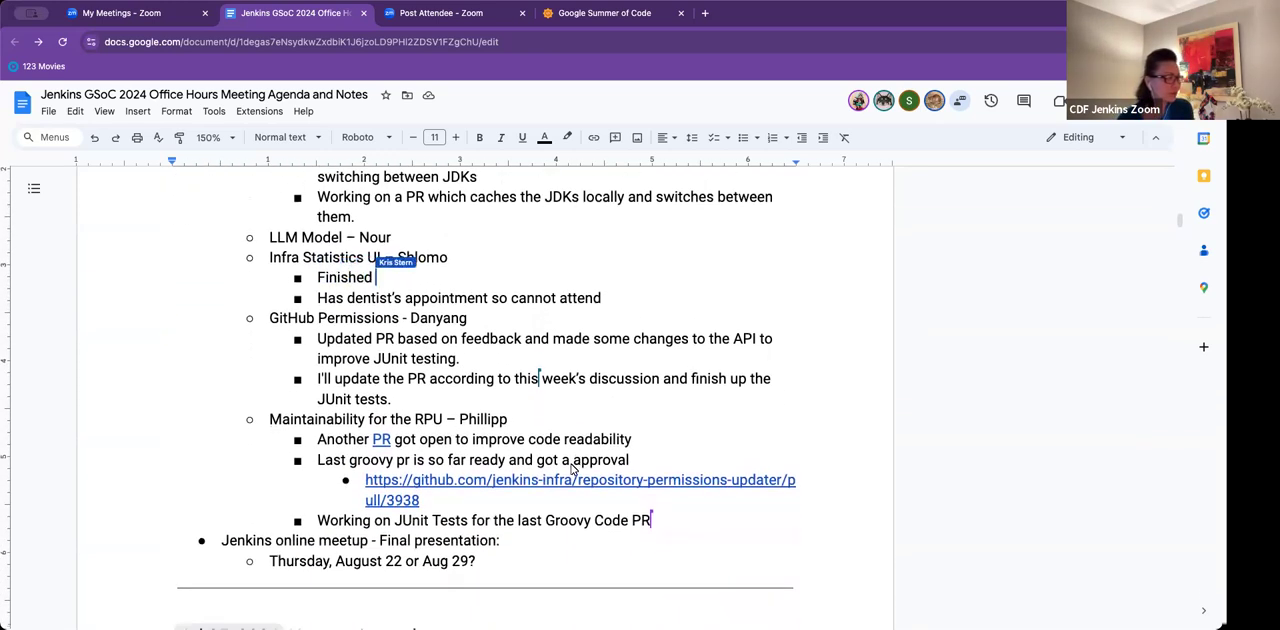
Complete the note 'Finished working on the dependency graph' under Infra Statistics UI
text(working)
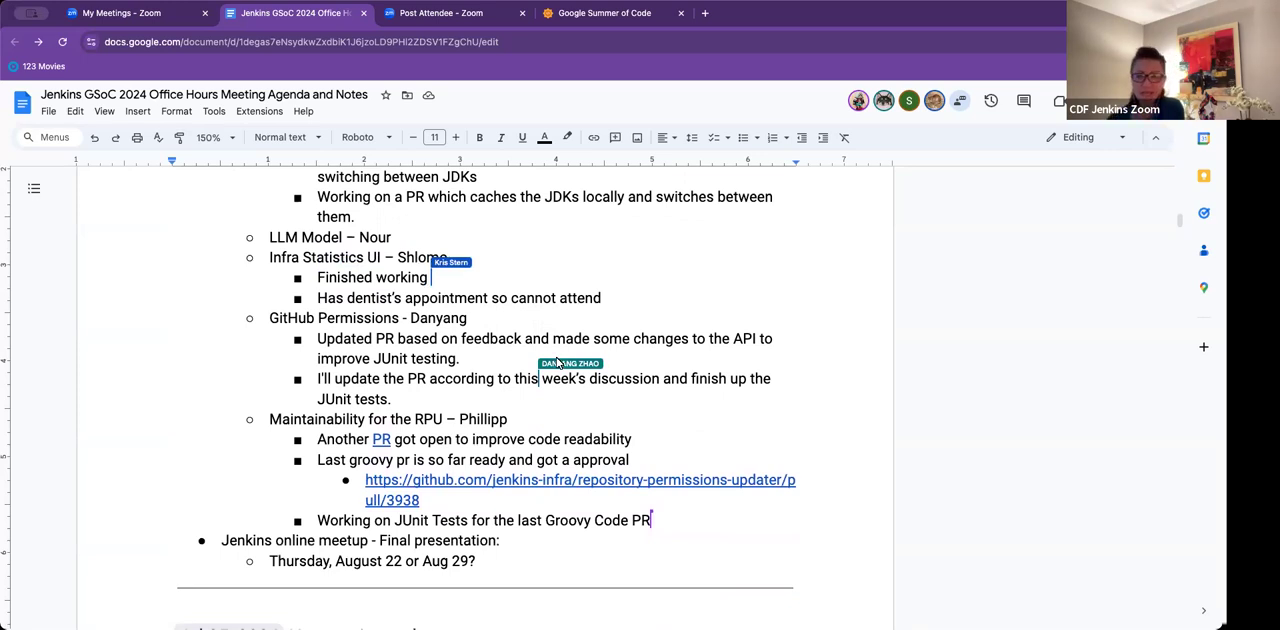
text(on he dependency graph)
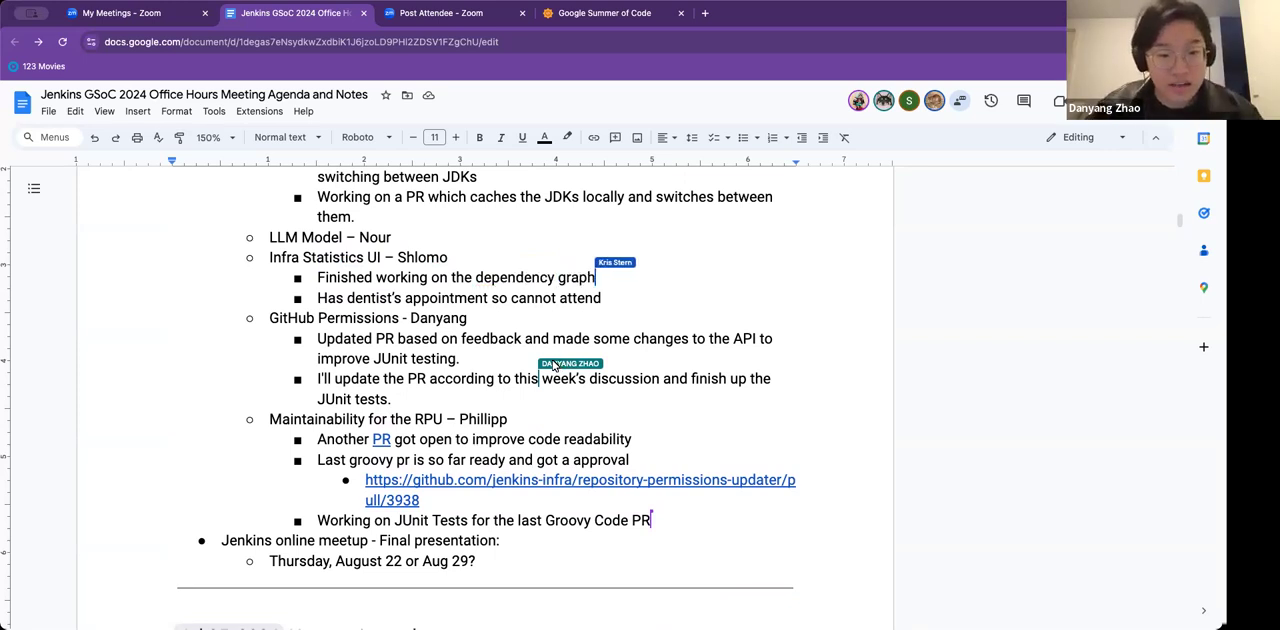
mouse_move(788, 368)
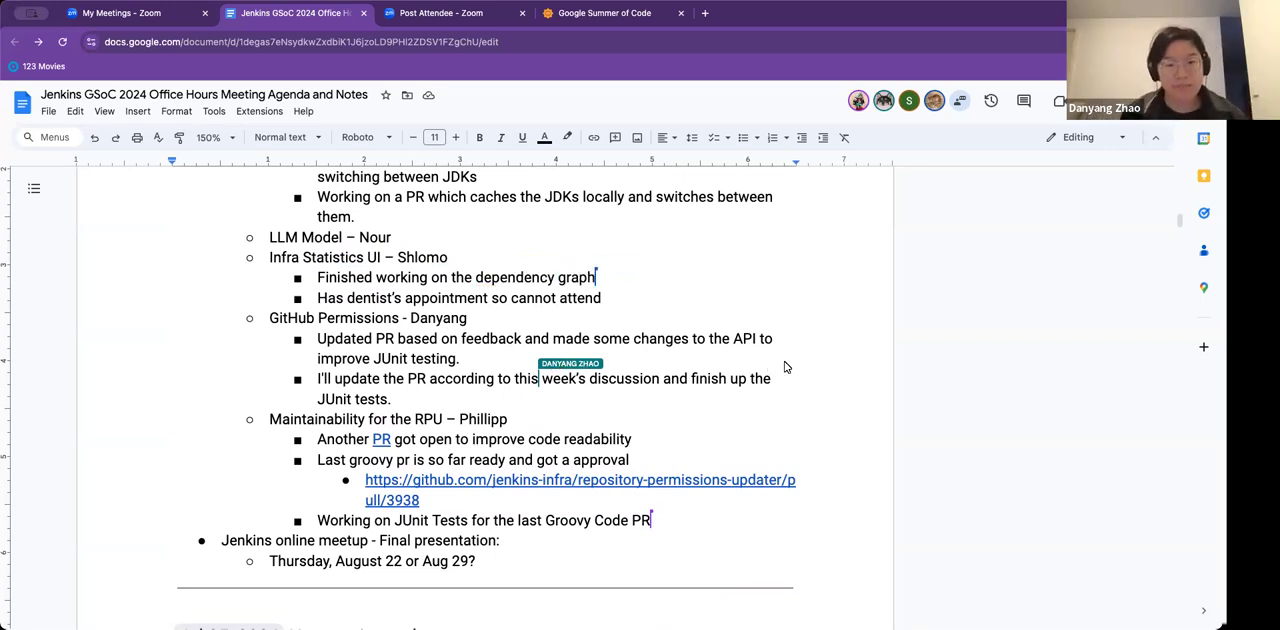
Add LLM Model bullets: away from the country so cannot attend, and still fine-tuning the model
key(enter)
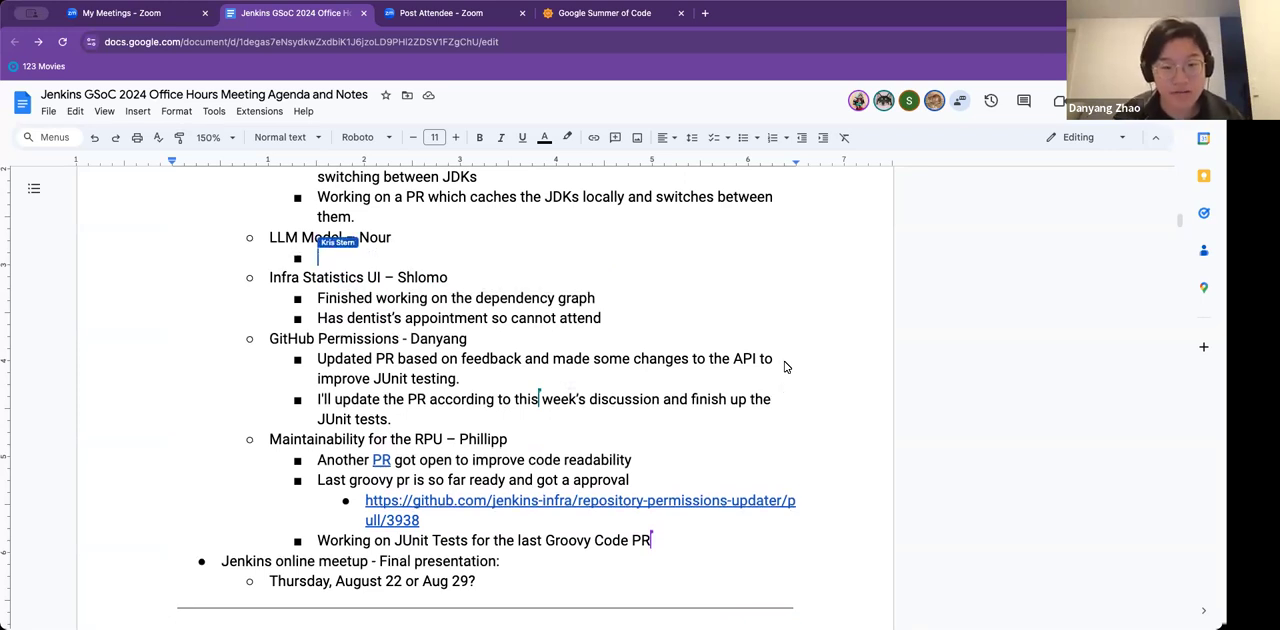
text(Away (out of)
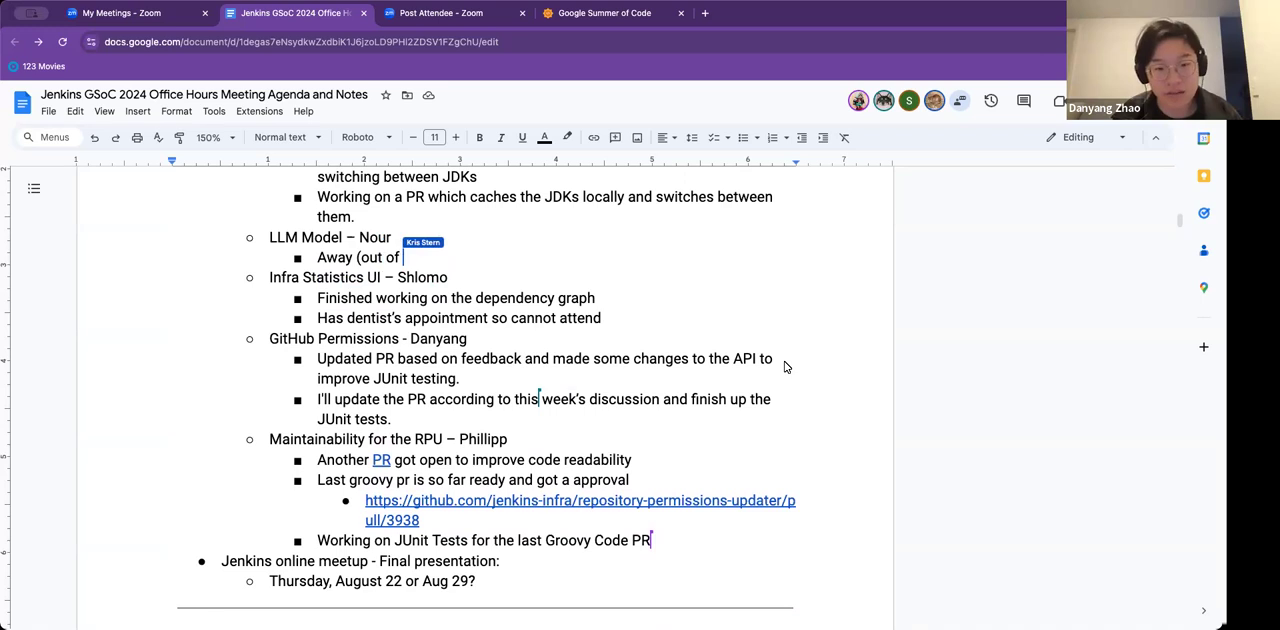
text(the con)
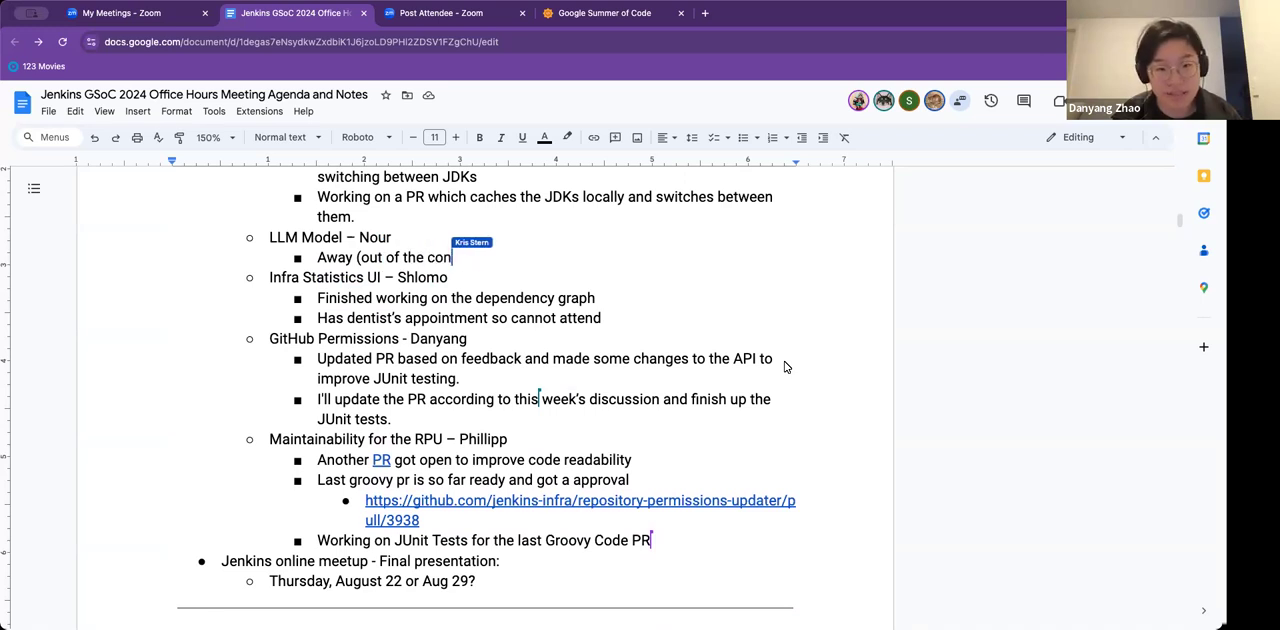
text(try)
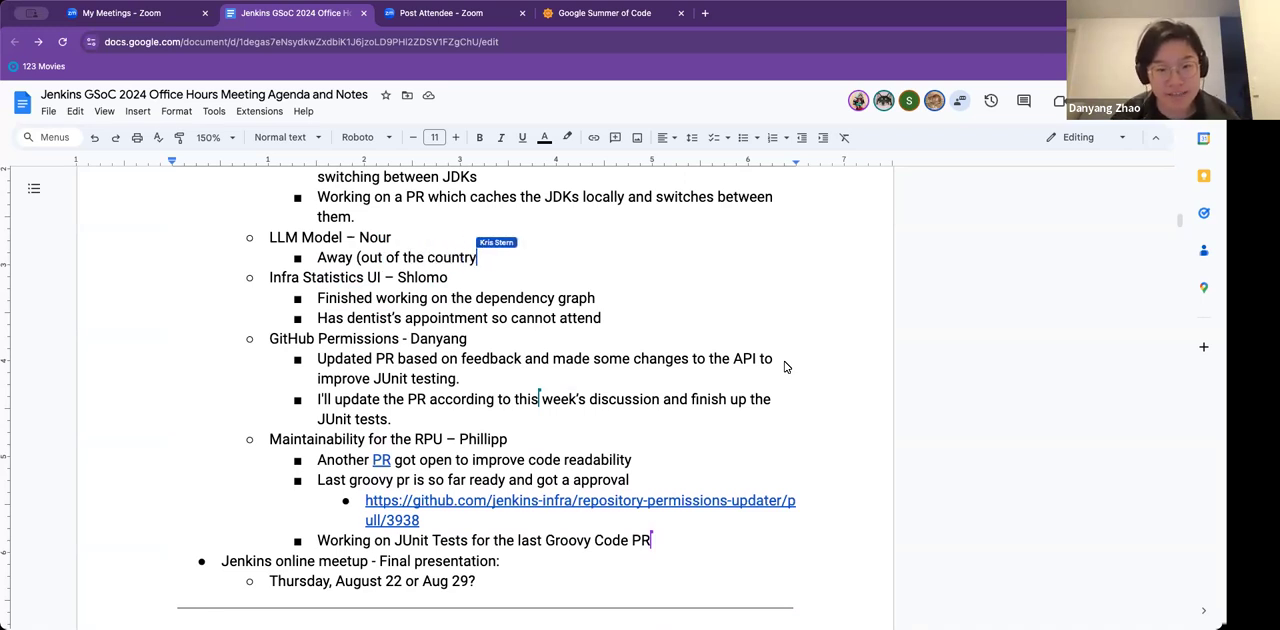
text(so cannot)
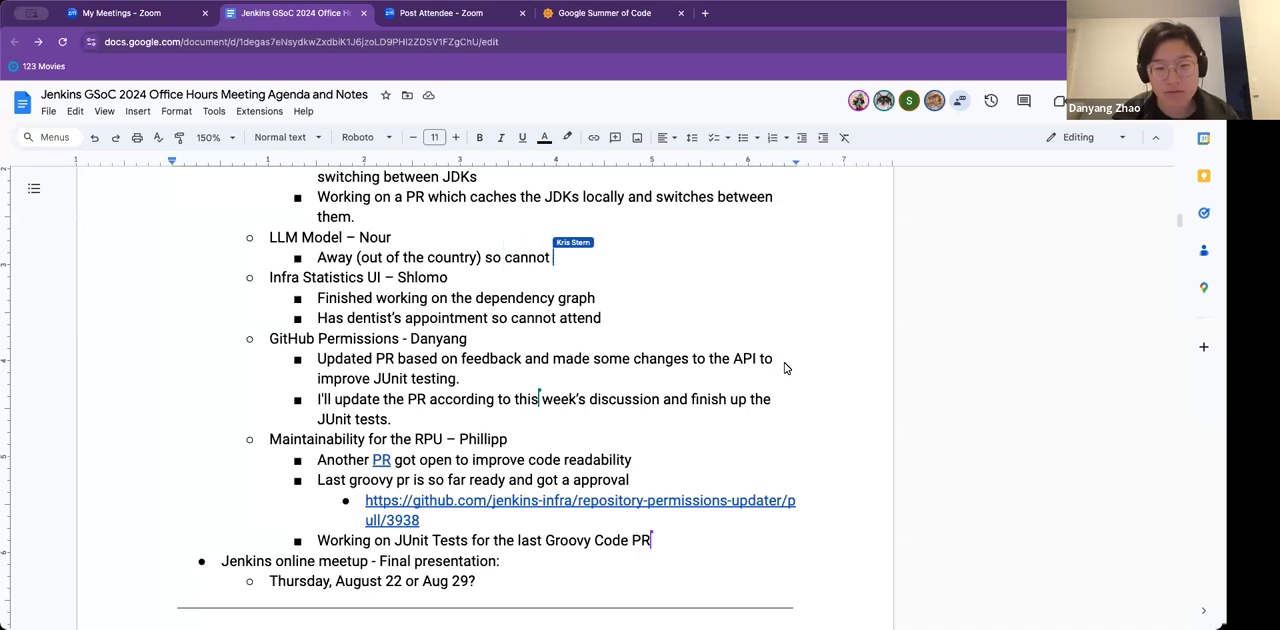
text(attend)
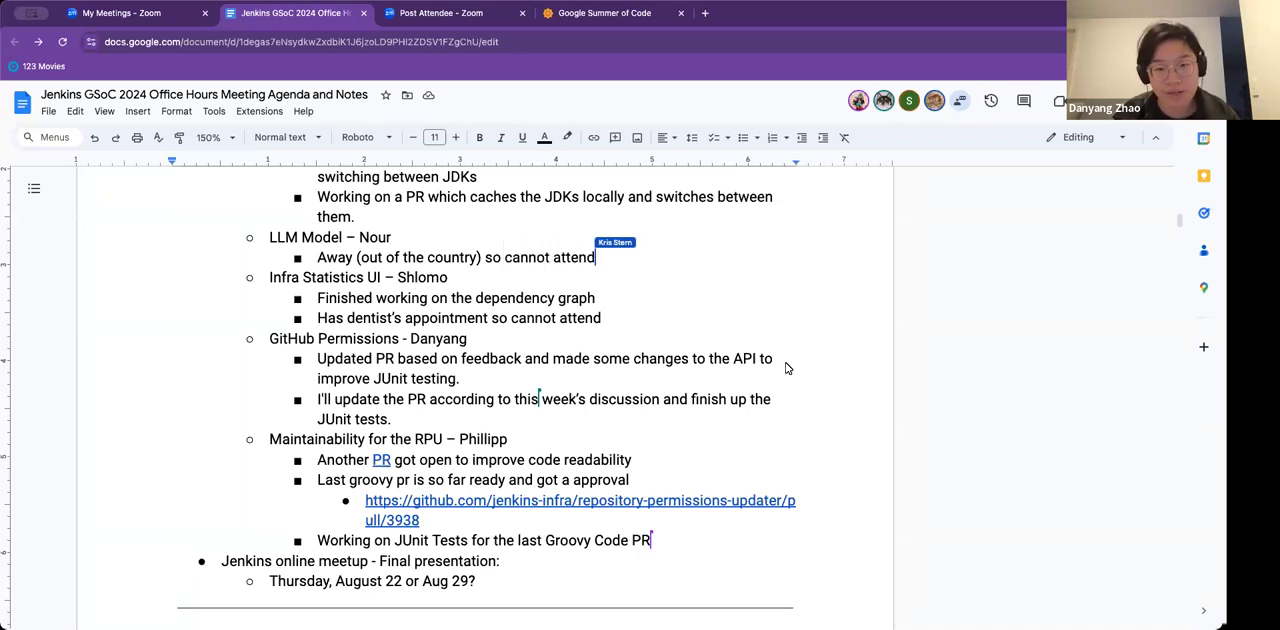
text(Still training)
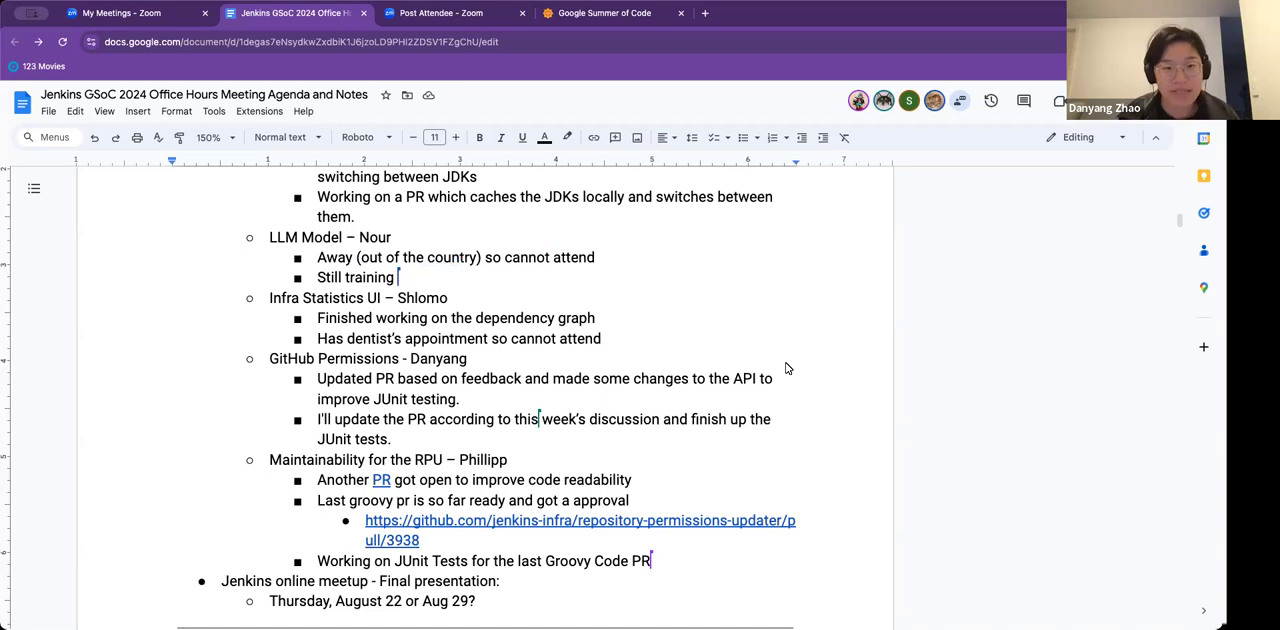
text(fine-tuni)
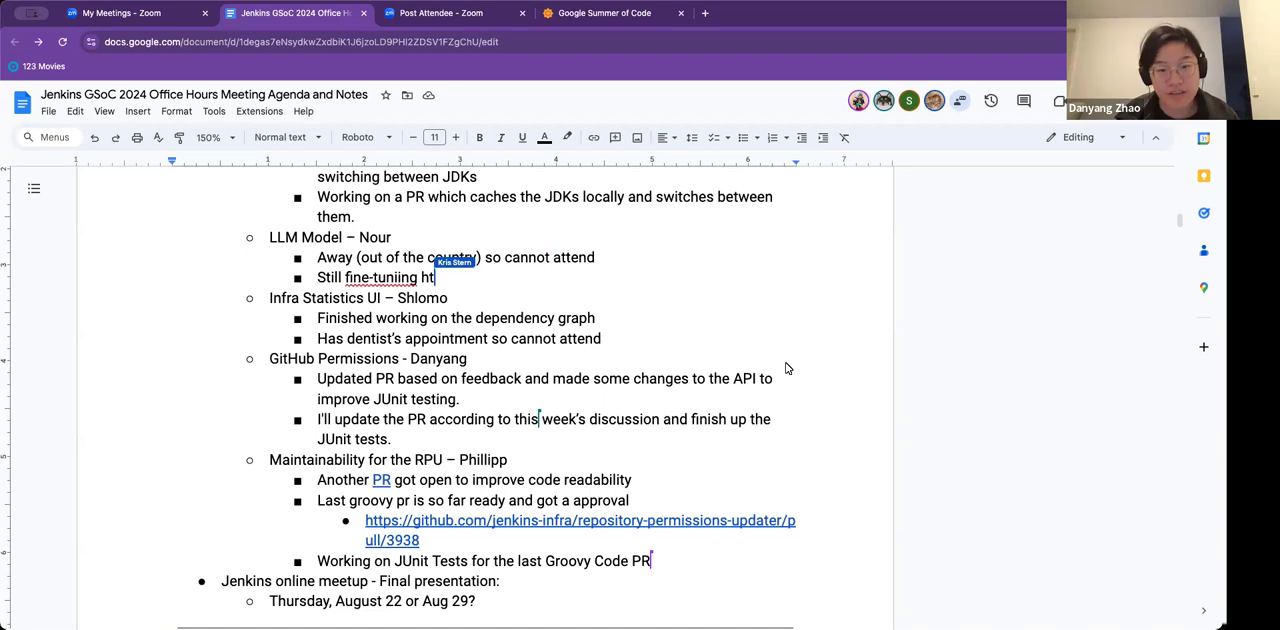
text(e model)
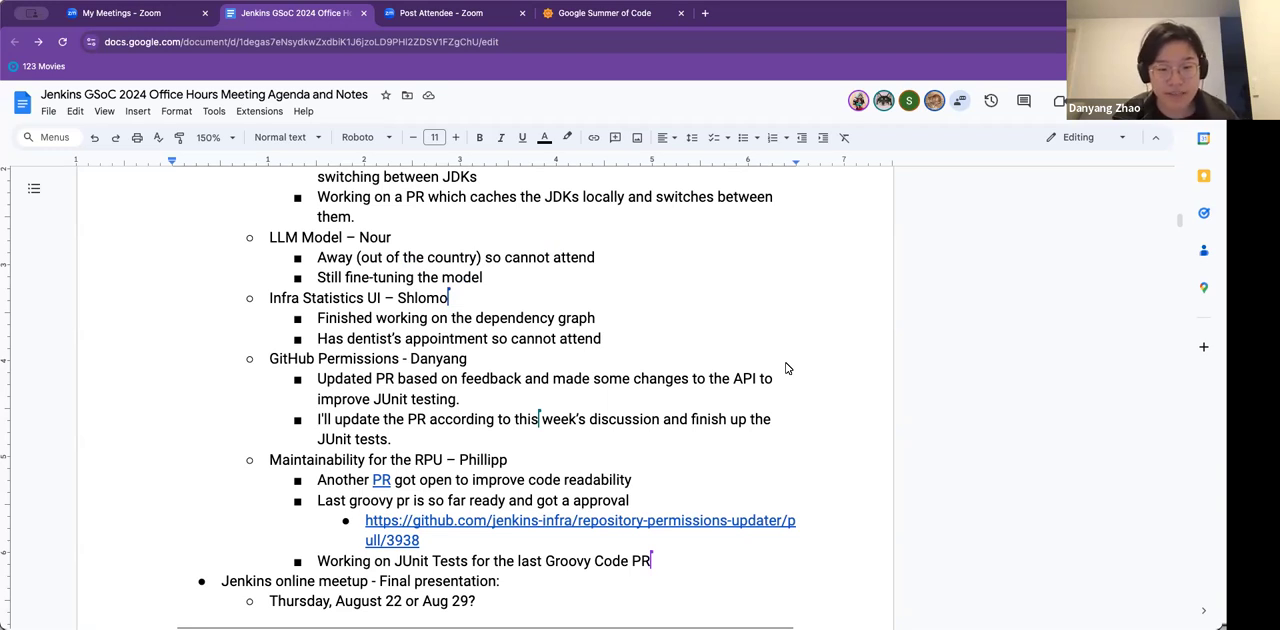
mouse_move(696, 444)
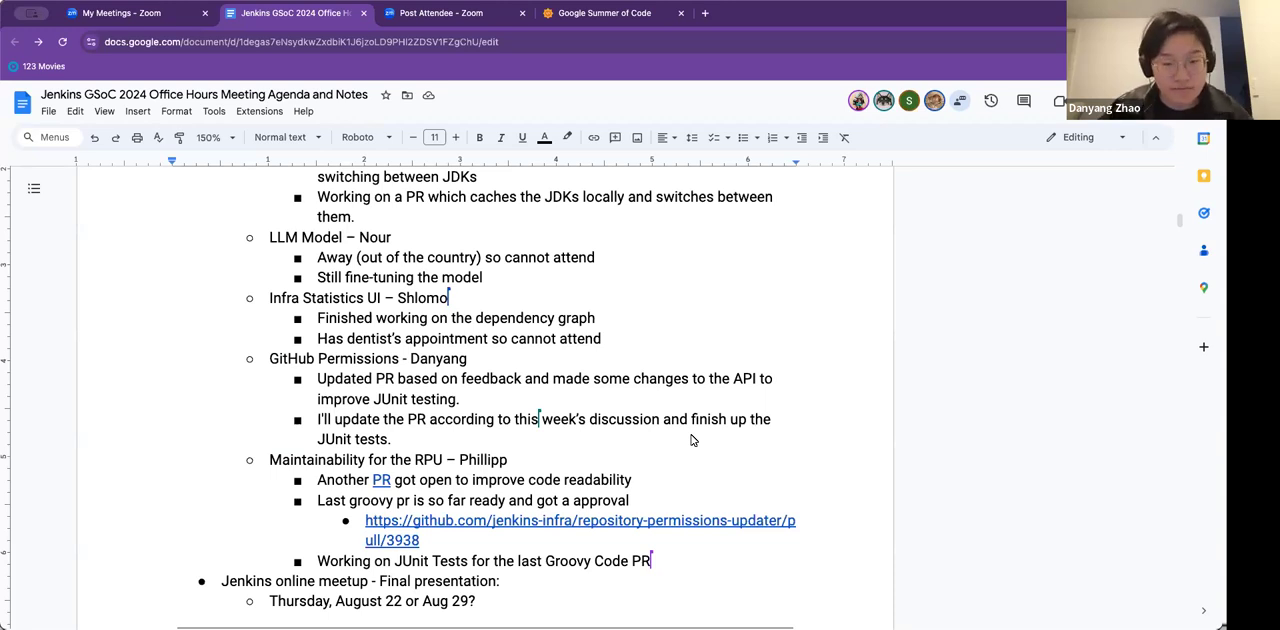
mouse_move(528, 446)
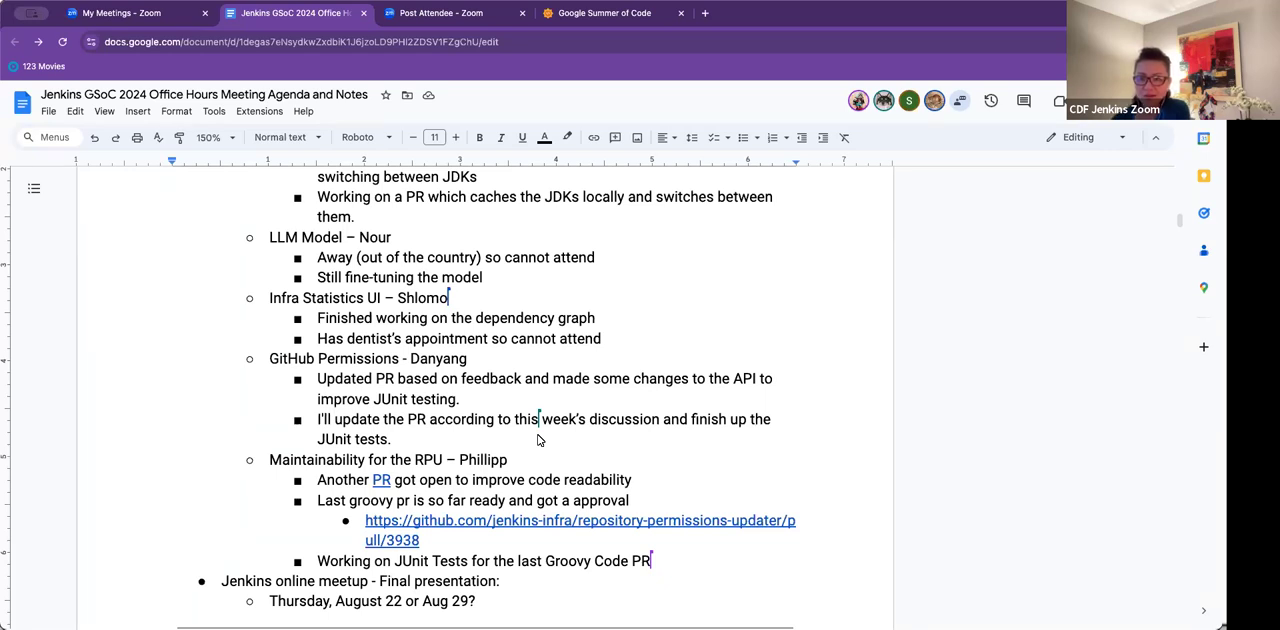
mouse_move(544, 440)
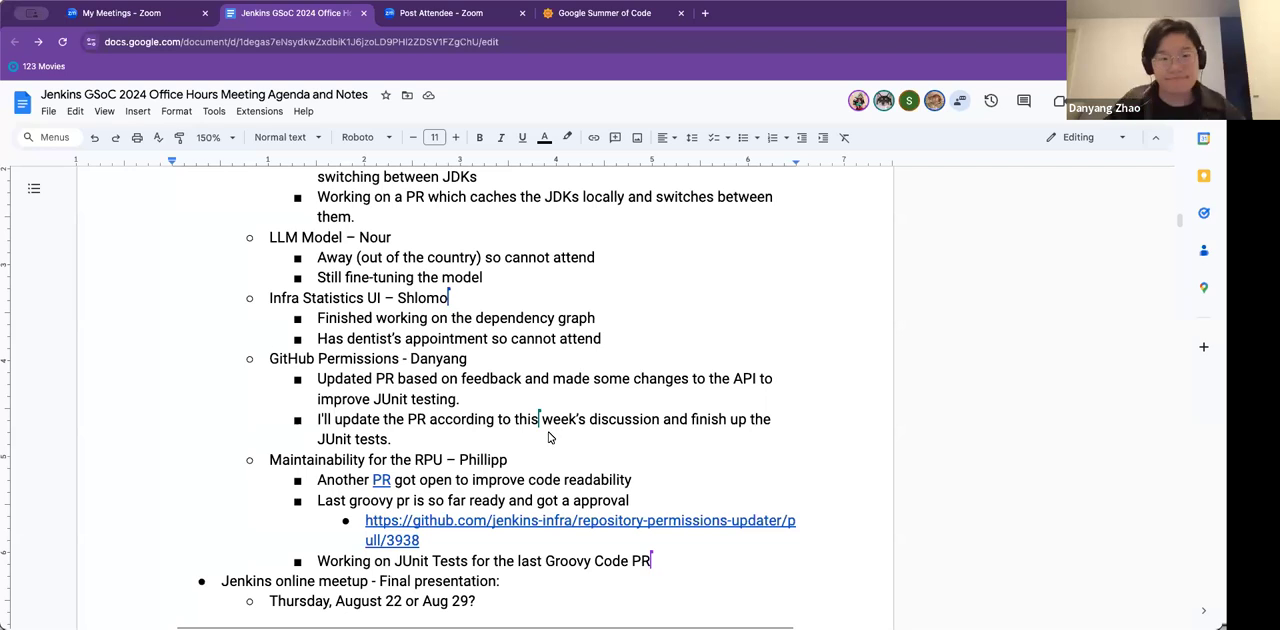
scroll(down, 3)
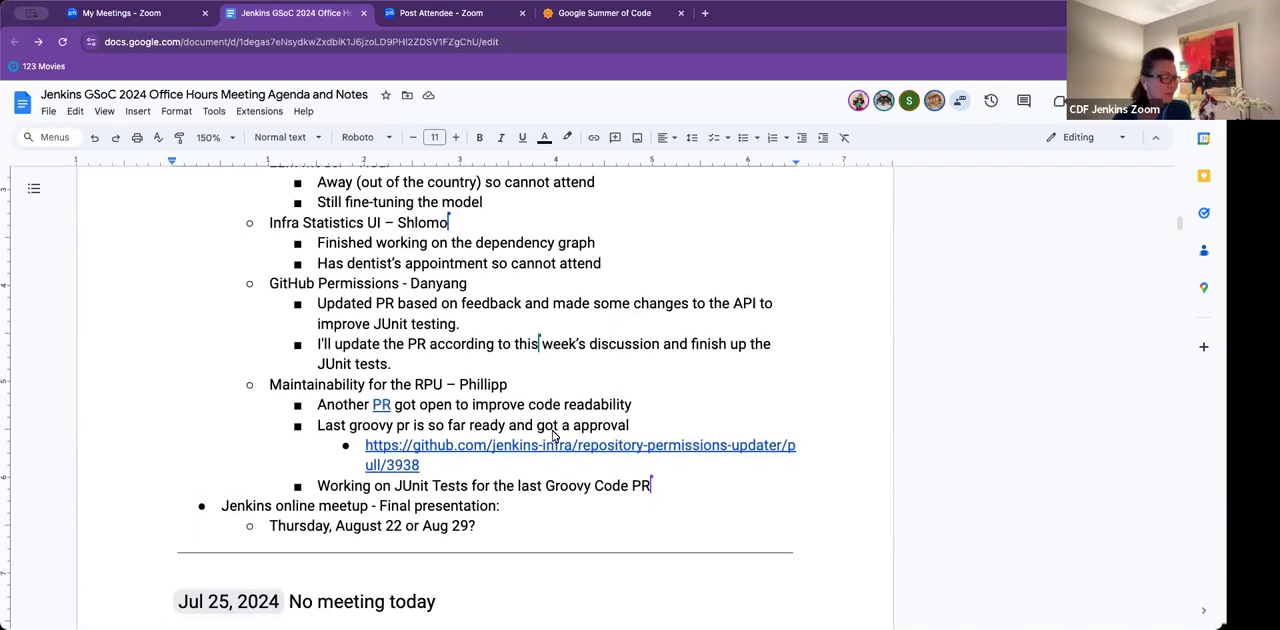
scroll(down, 3)
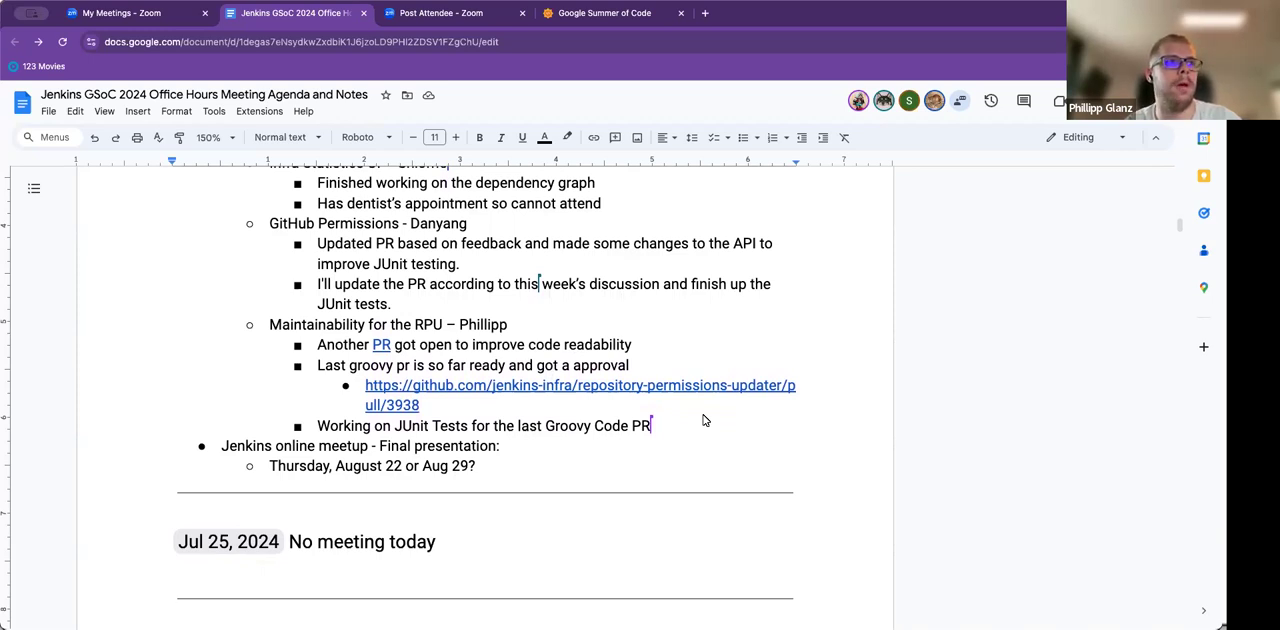
mouse_move(724, 408)
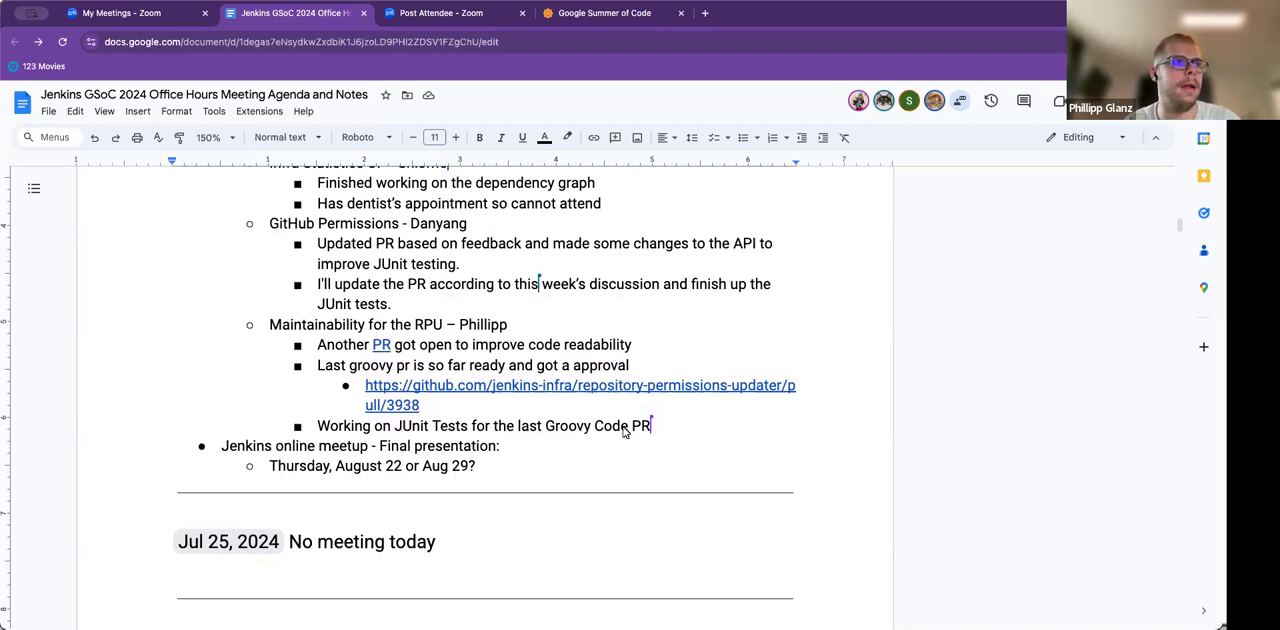
mouse_move(472, 420)
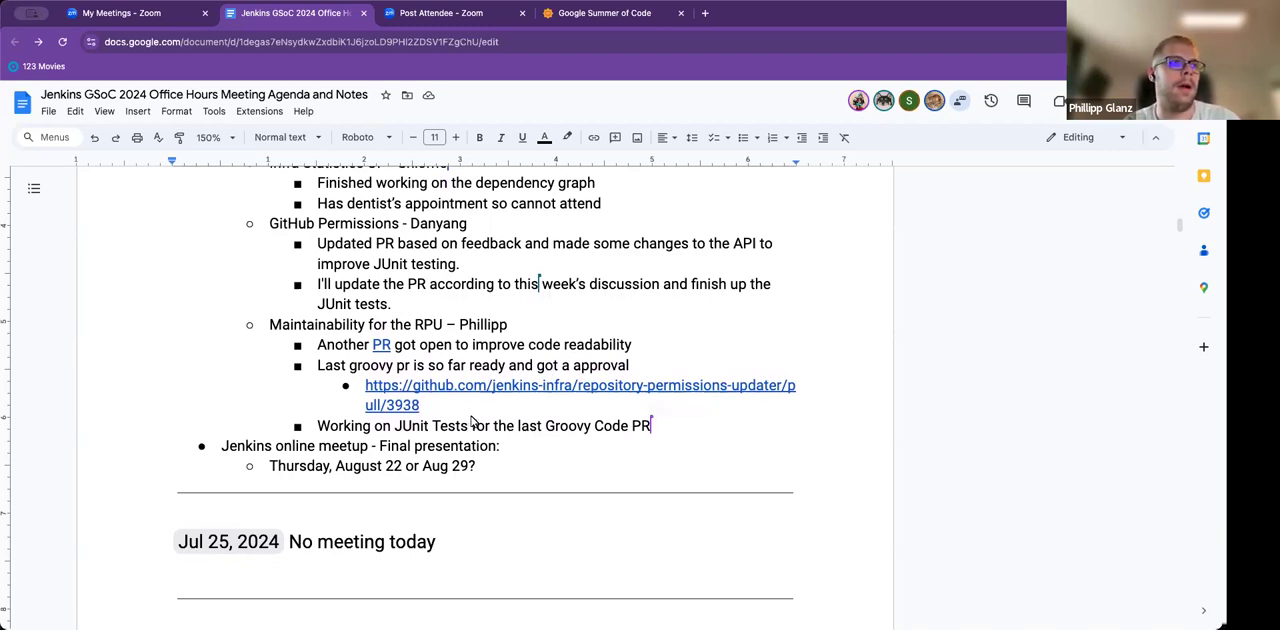
mouse_move(480, 406)
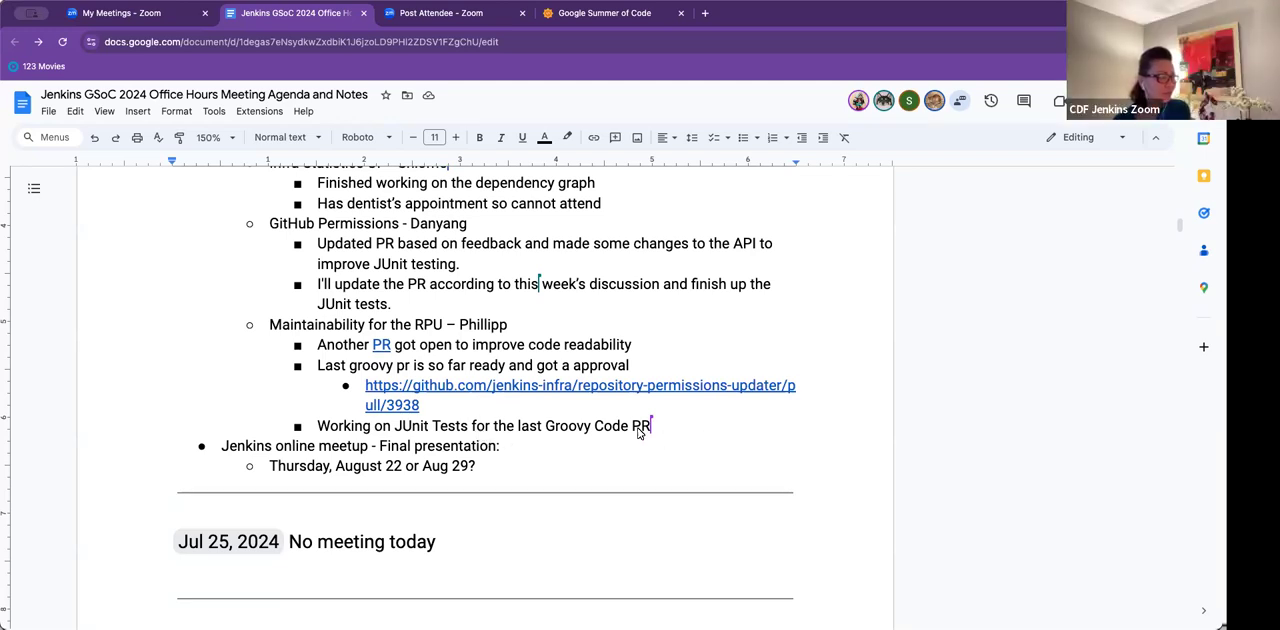
mouse_move(672, 412)
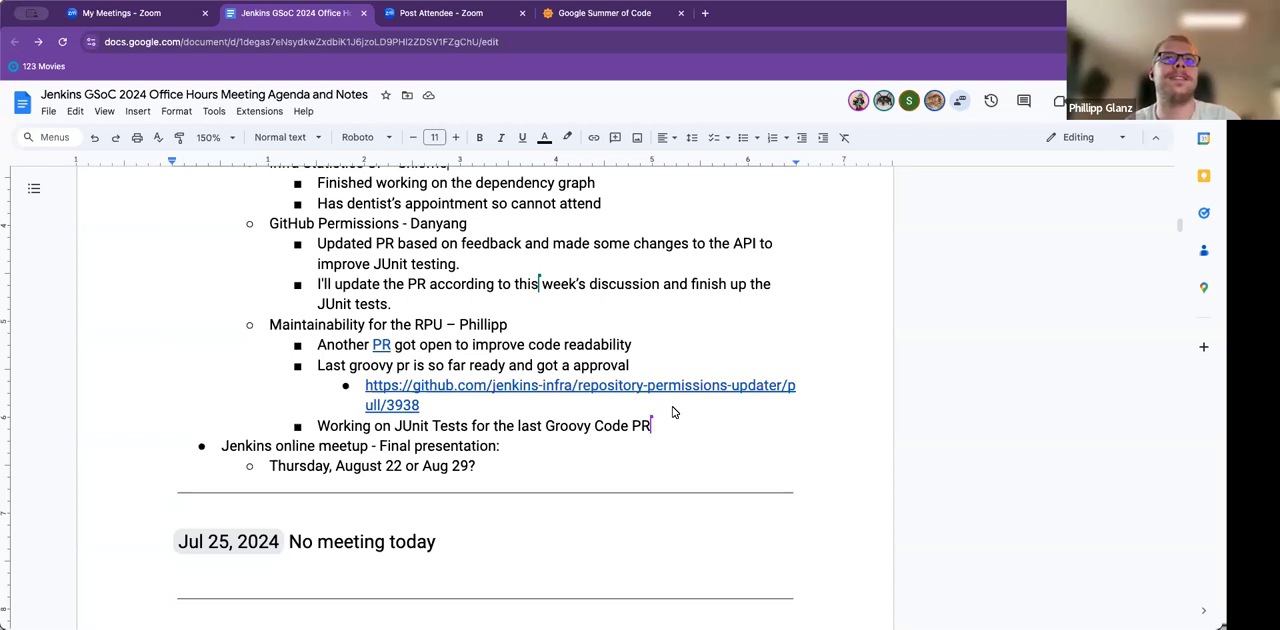
scroll(up, 3)
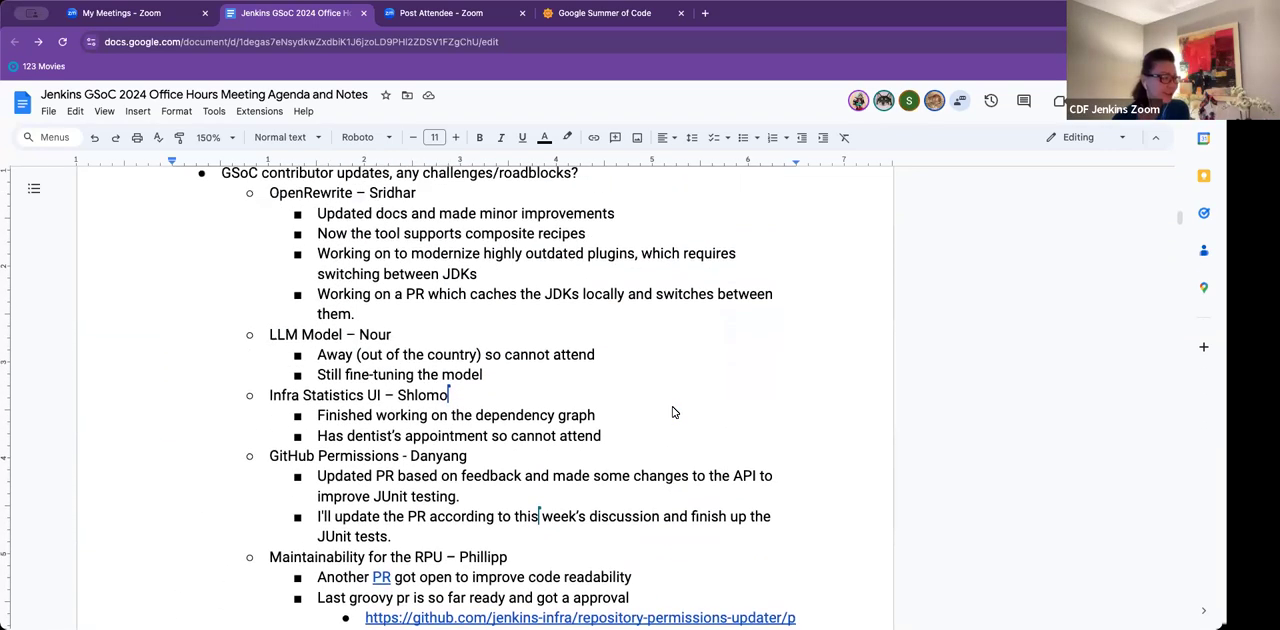
scroll(up, 3)
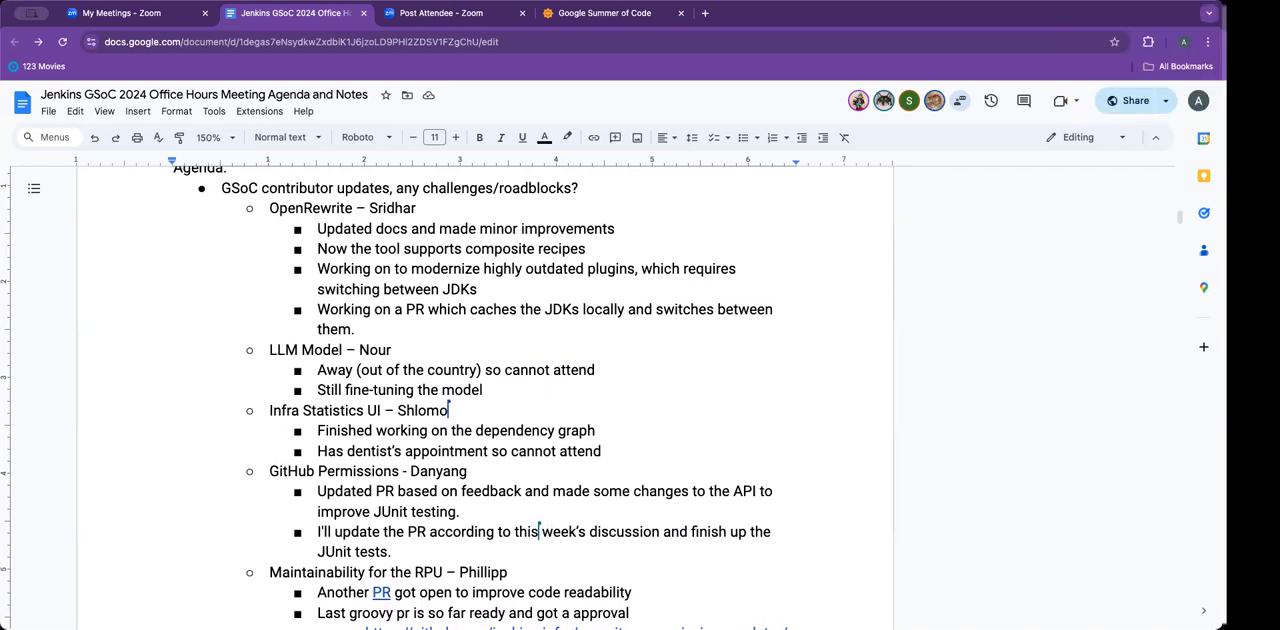
mouse_move(512, 386)
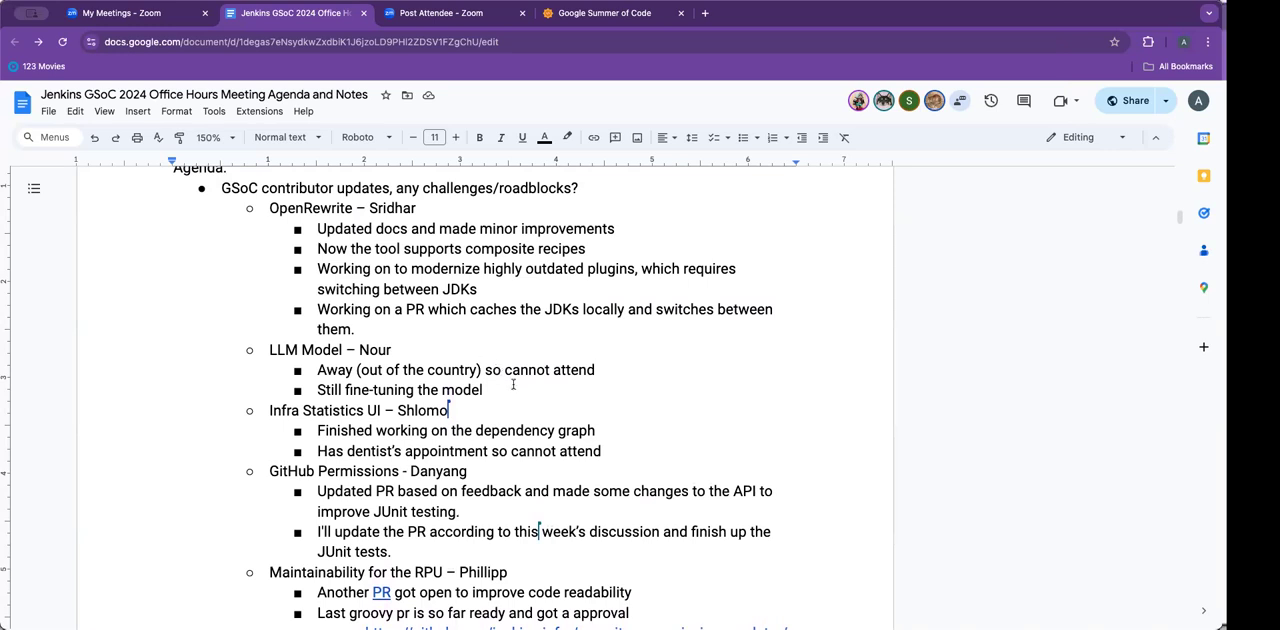
mouse_move(544, 390)
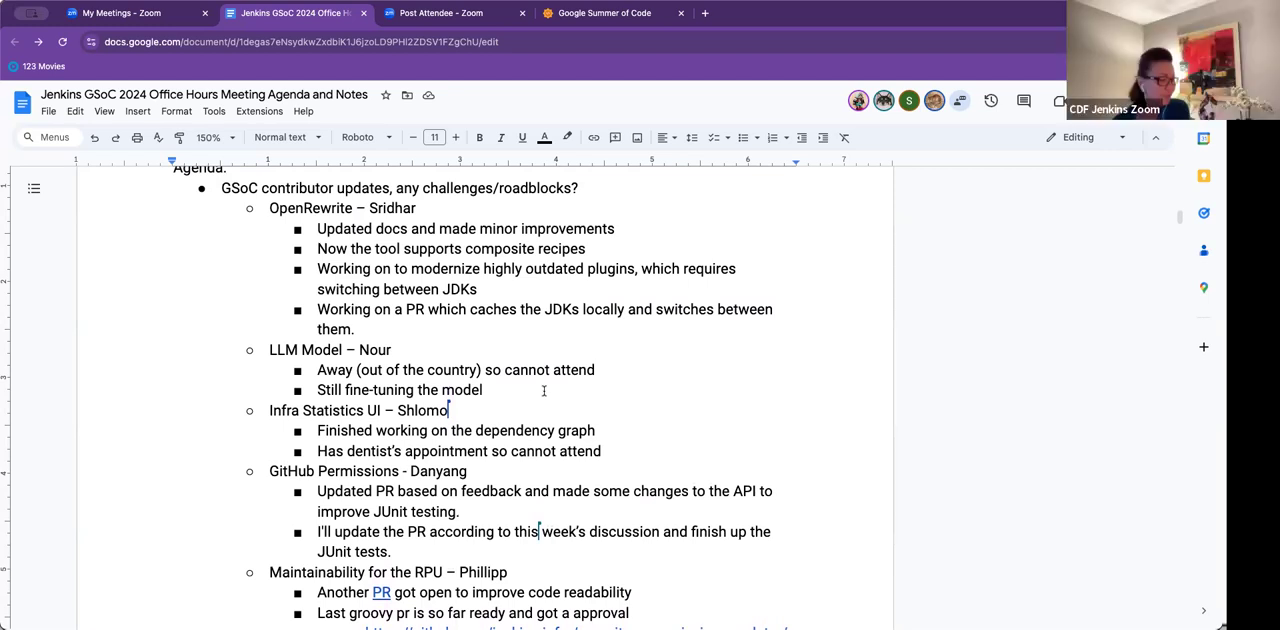
mouse_move(672, 412)
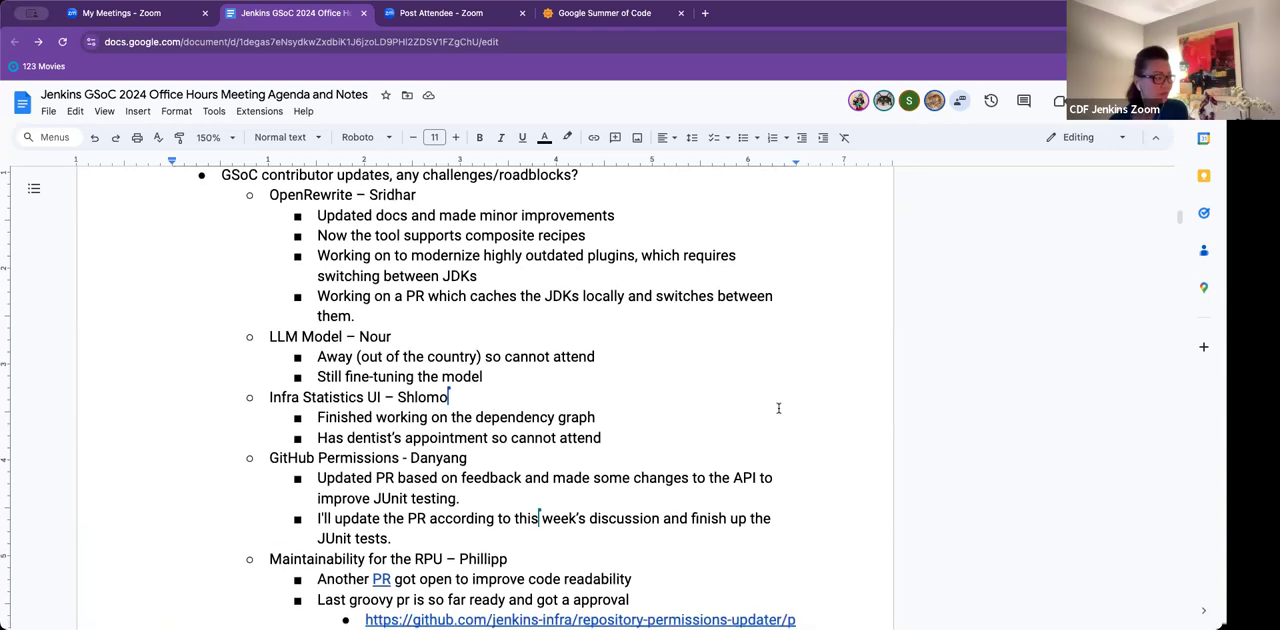
scroll(down, 3)
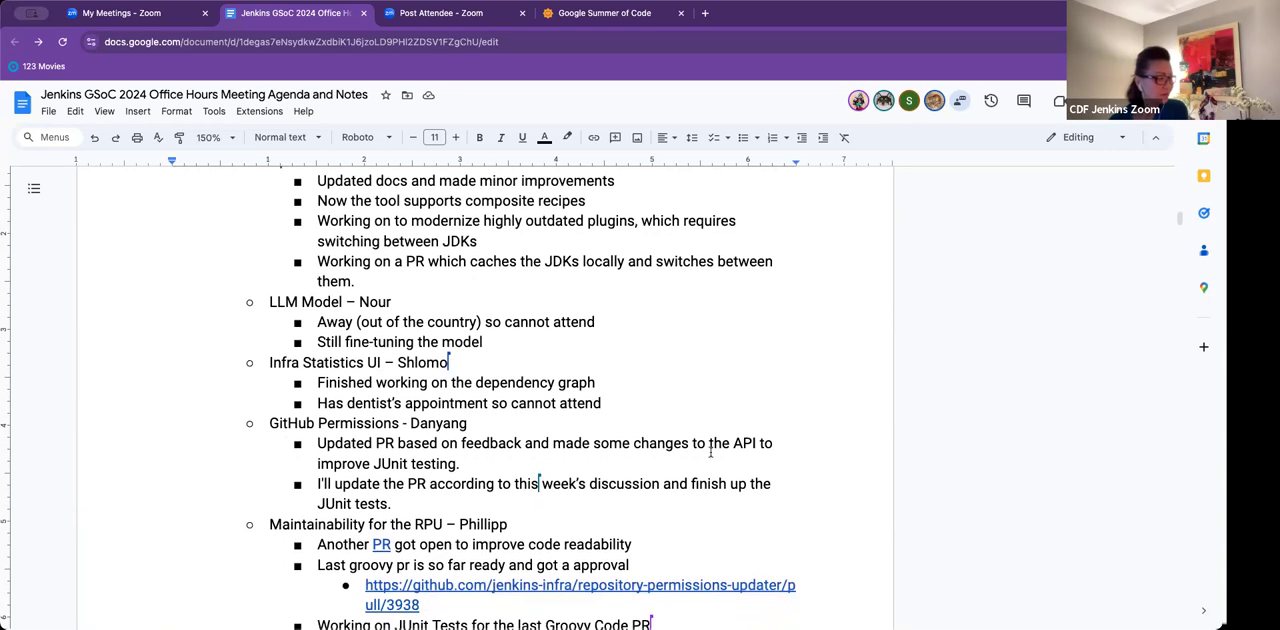
scroll(down, 3)
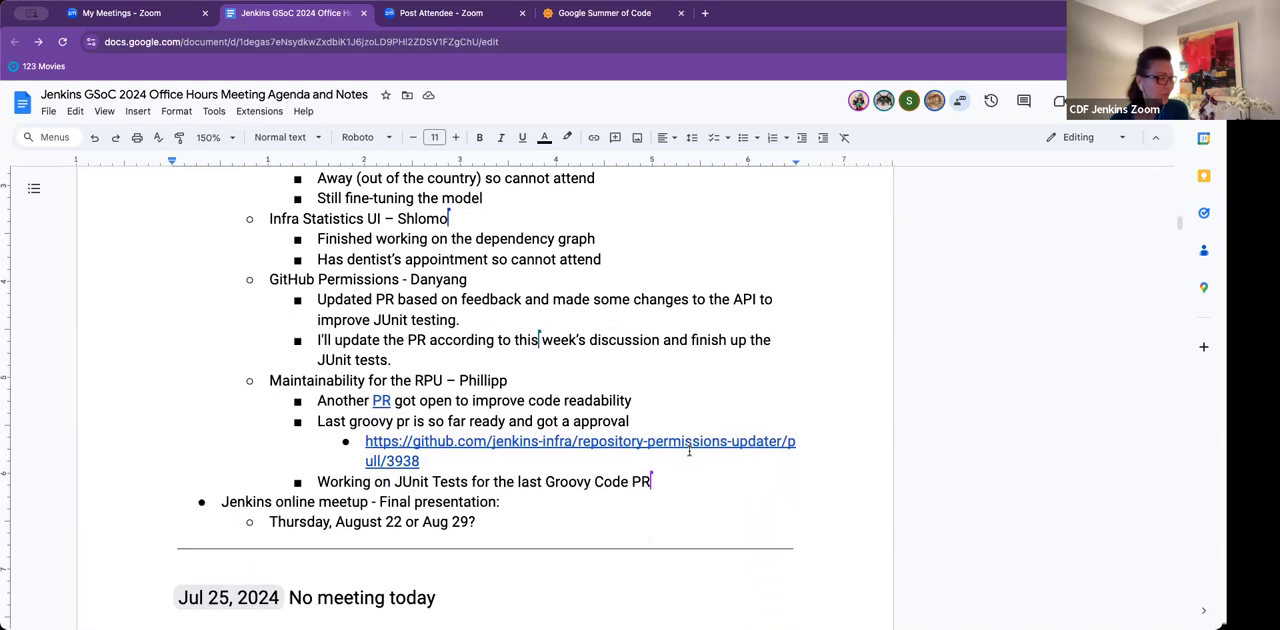
scroll(down, 3)
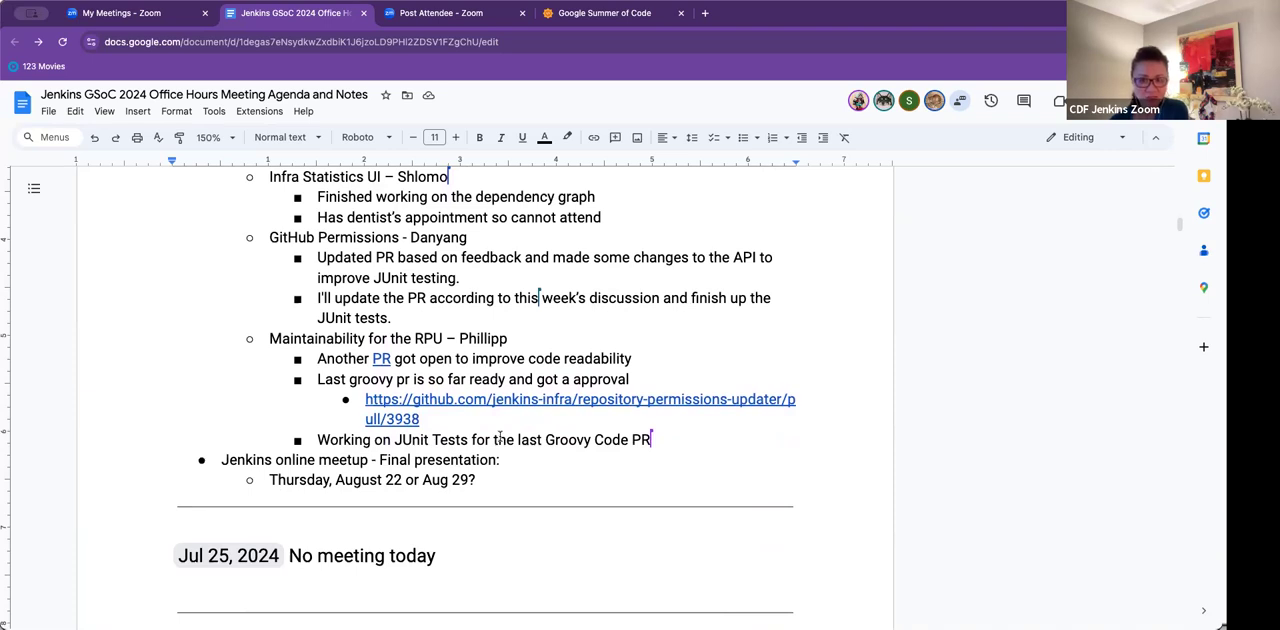
mouse_move(532, 480)
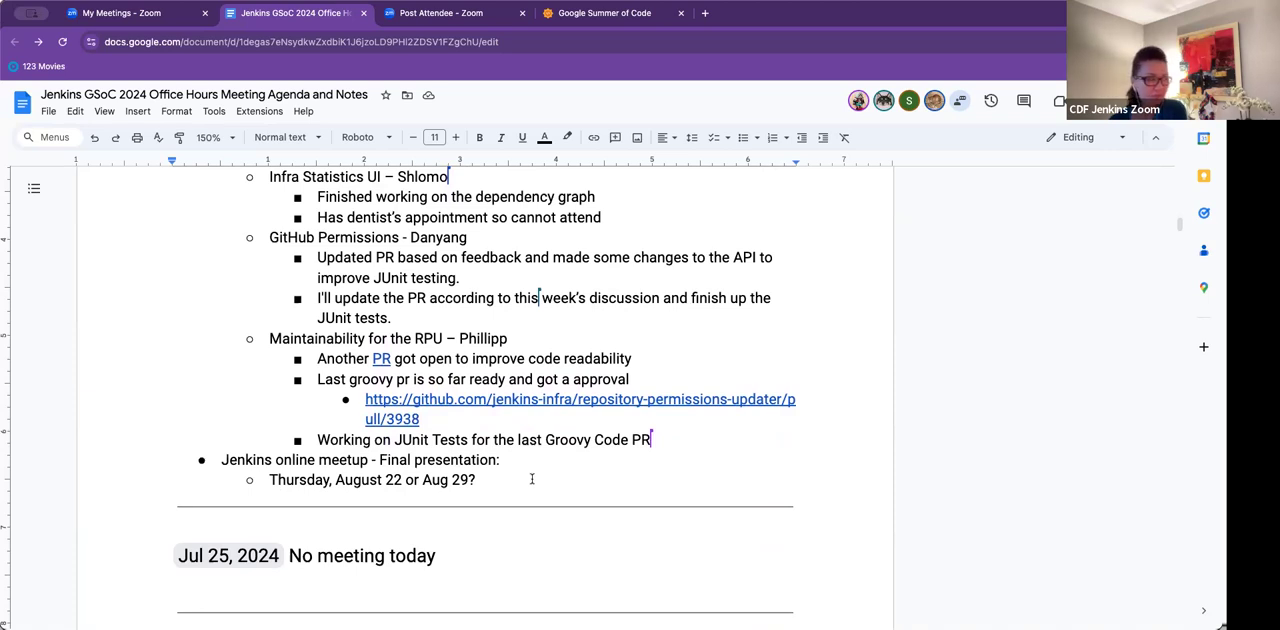
mouse_move(308, 508)
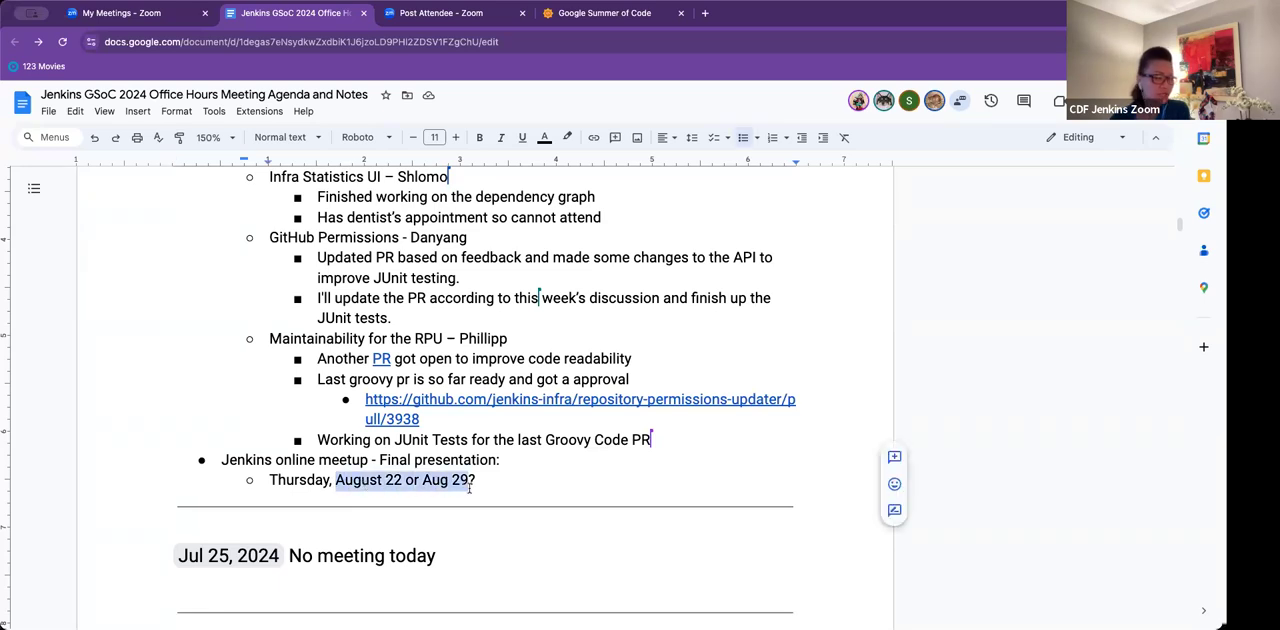
mouse_move(602, 484)
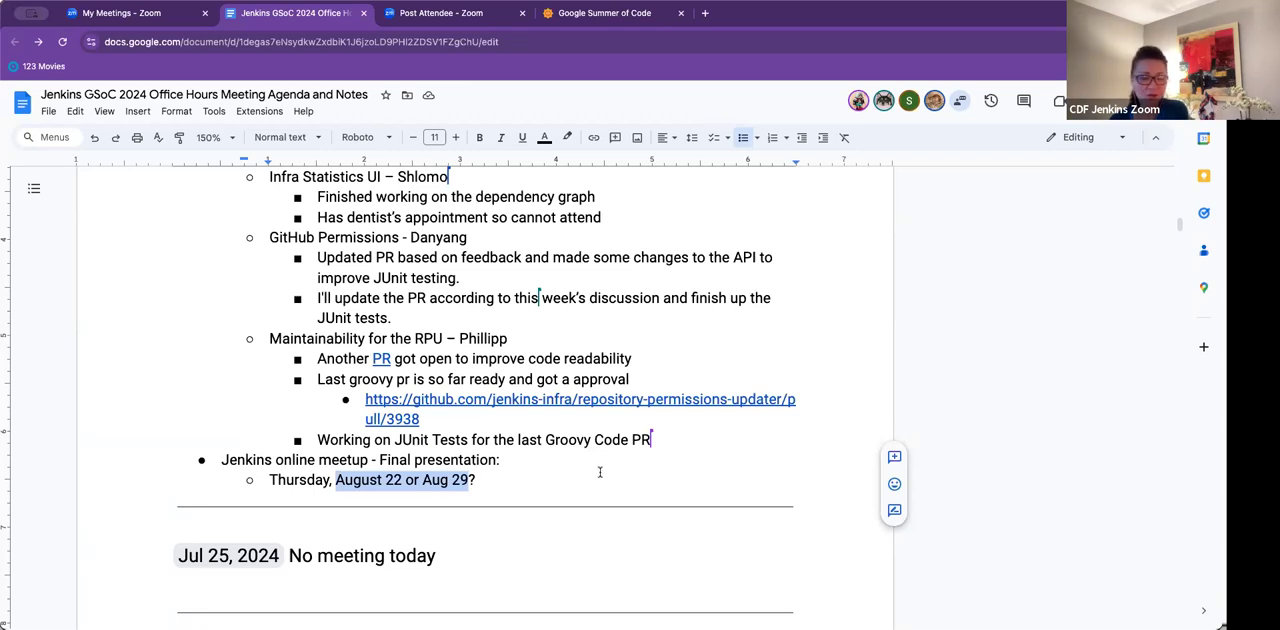
mouse_move(488, 480)
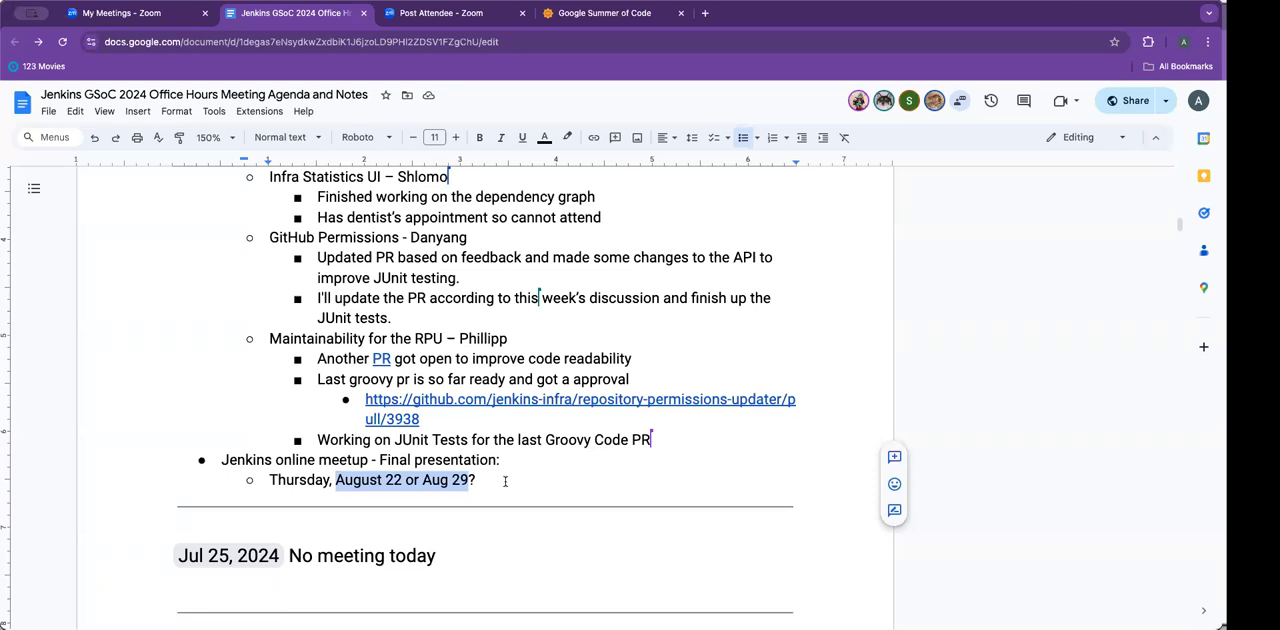
mouse_move(480, 480)
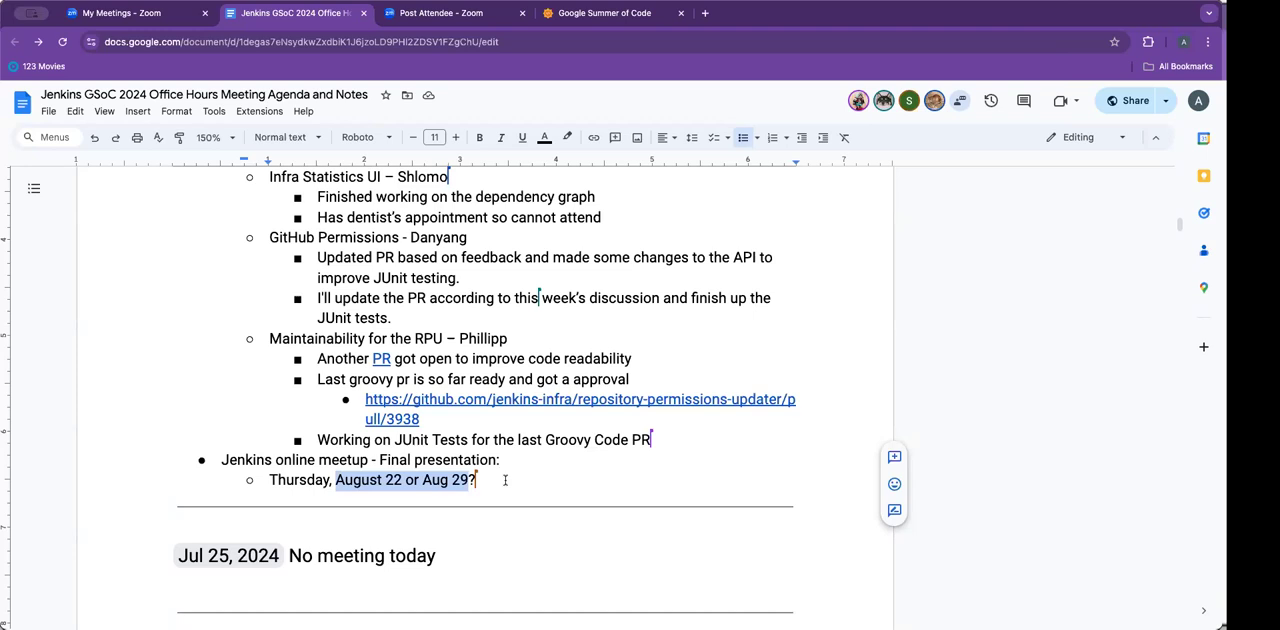
click(504, 480)
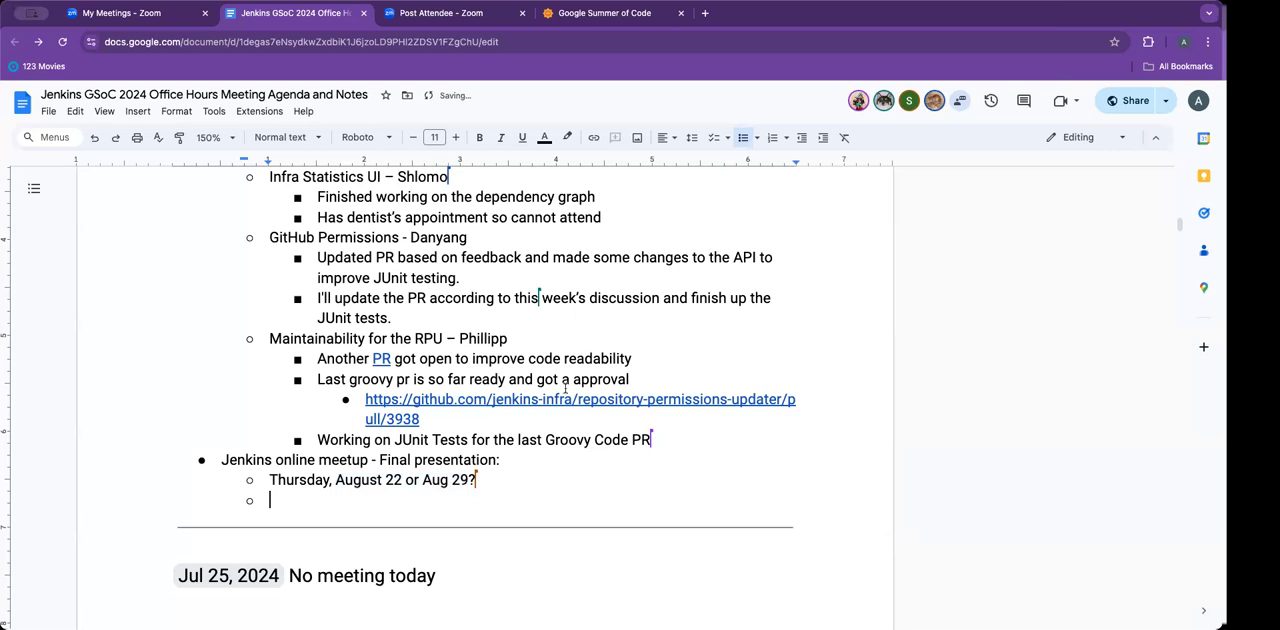
Add a top-level agenda item 'Extend program: Phillipp' below the final-presentation dates
click(822, 136)
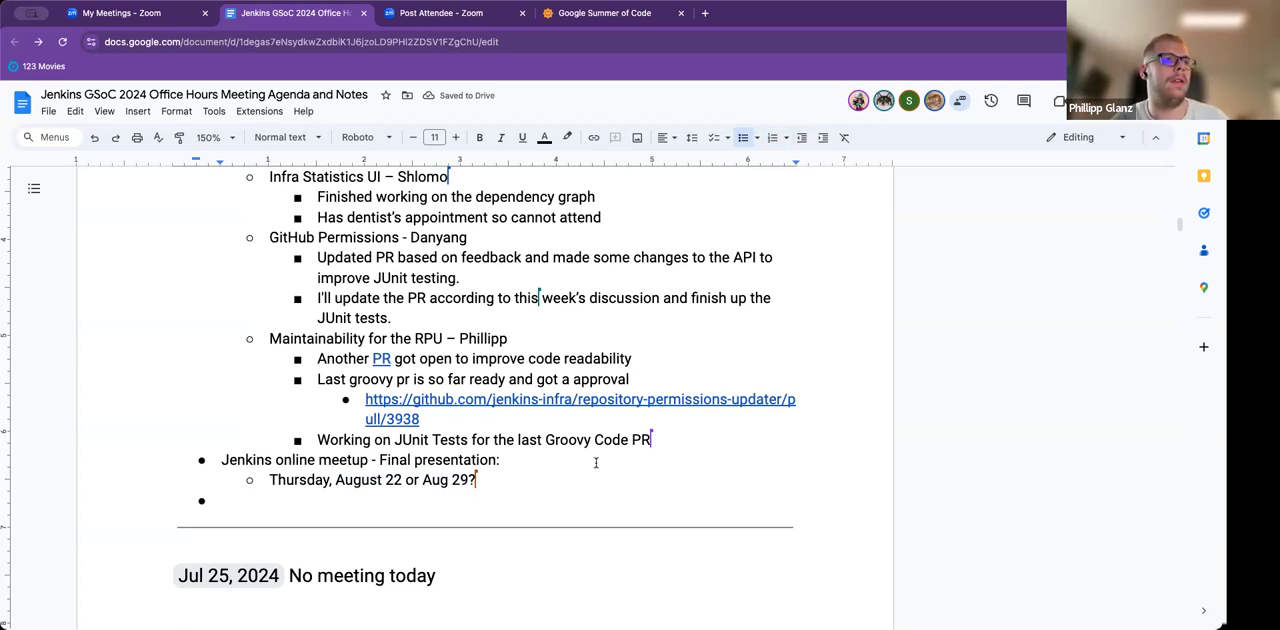
text(E)
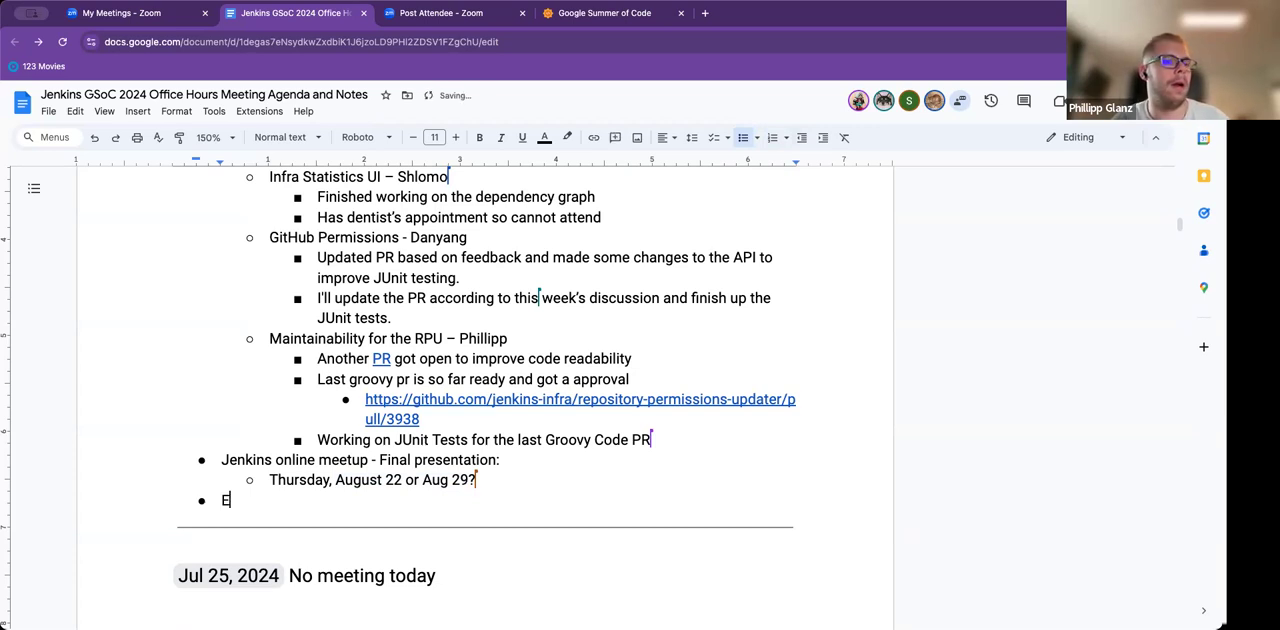
text(xtend)
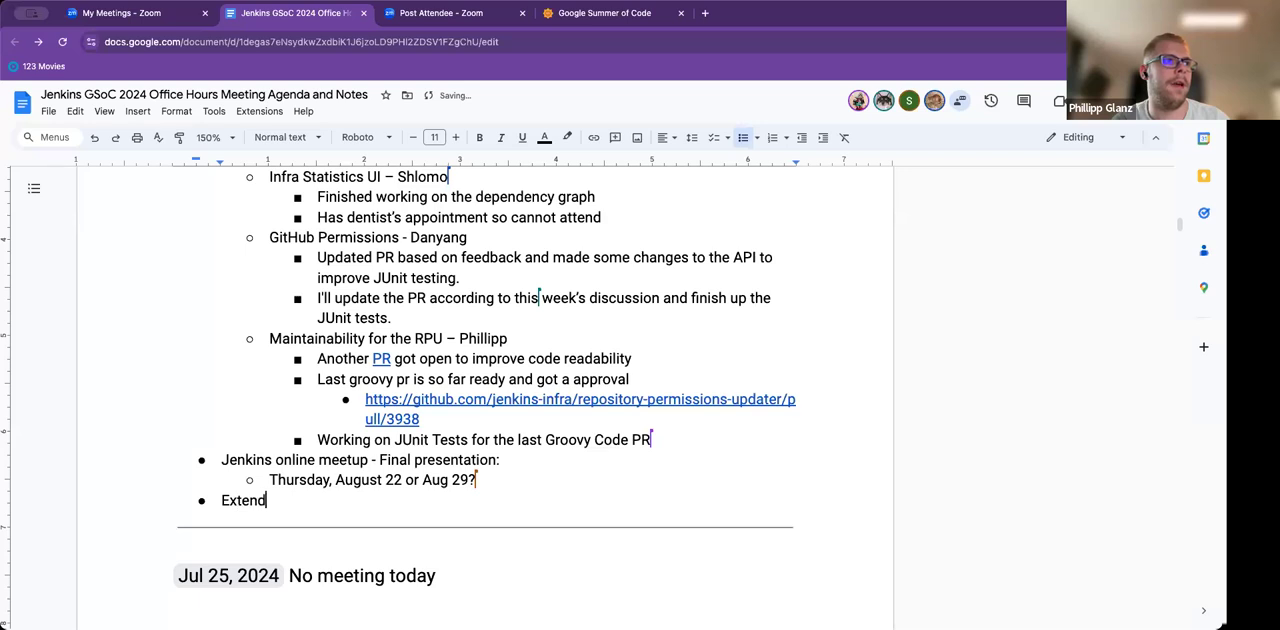
text(program)
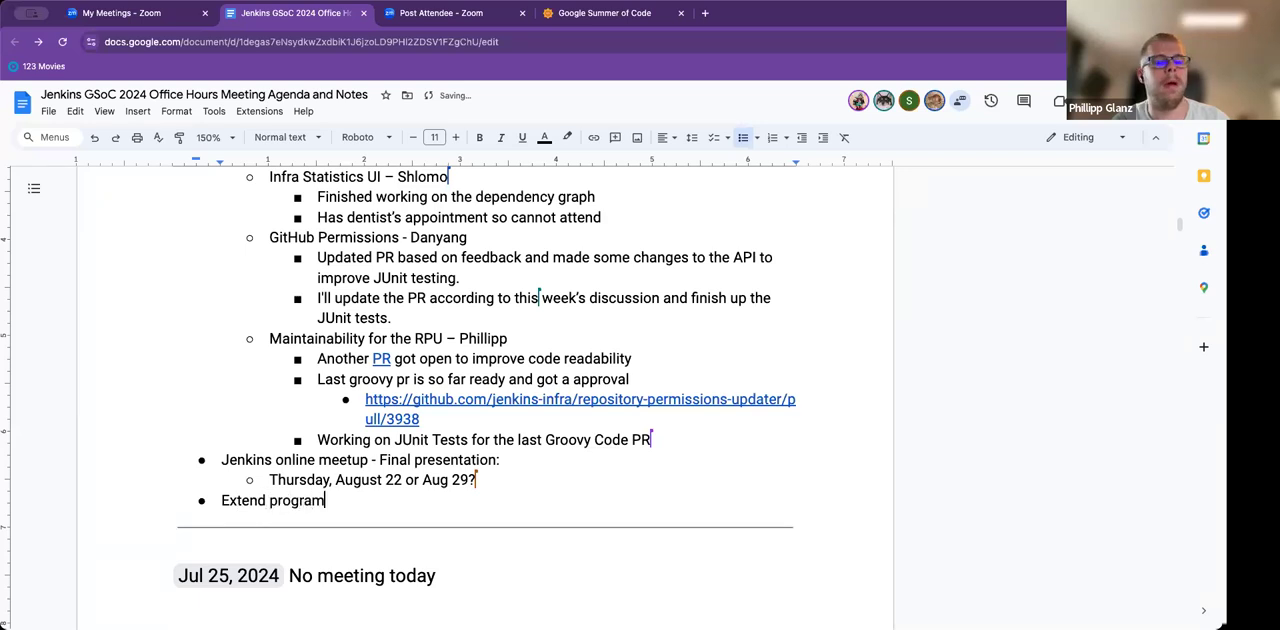
text(:)
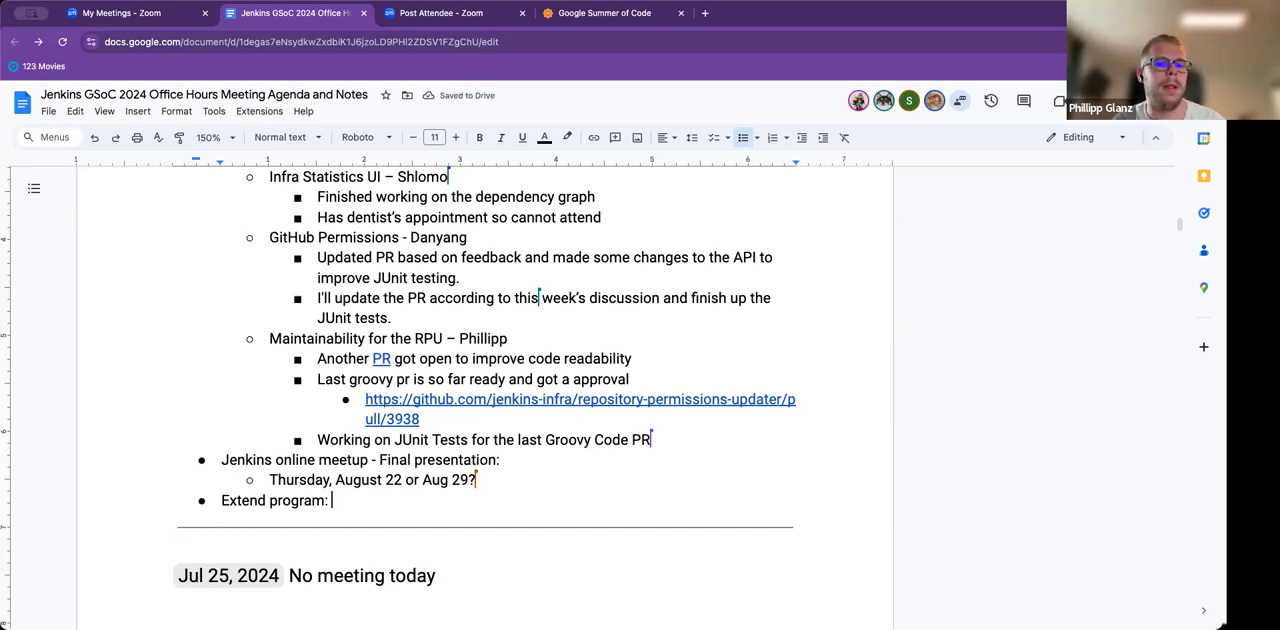
text(Philli)
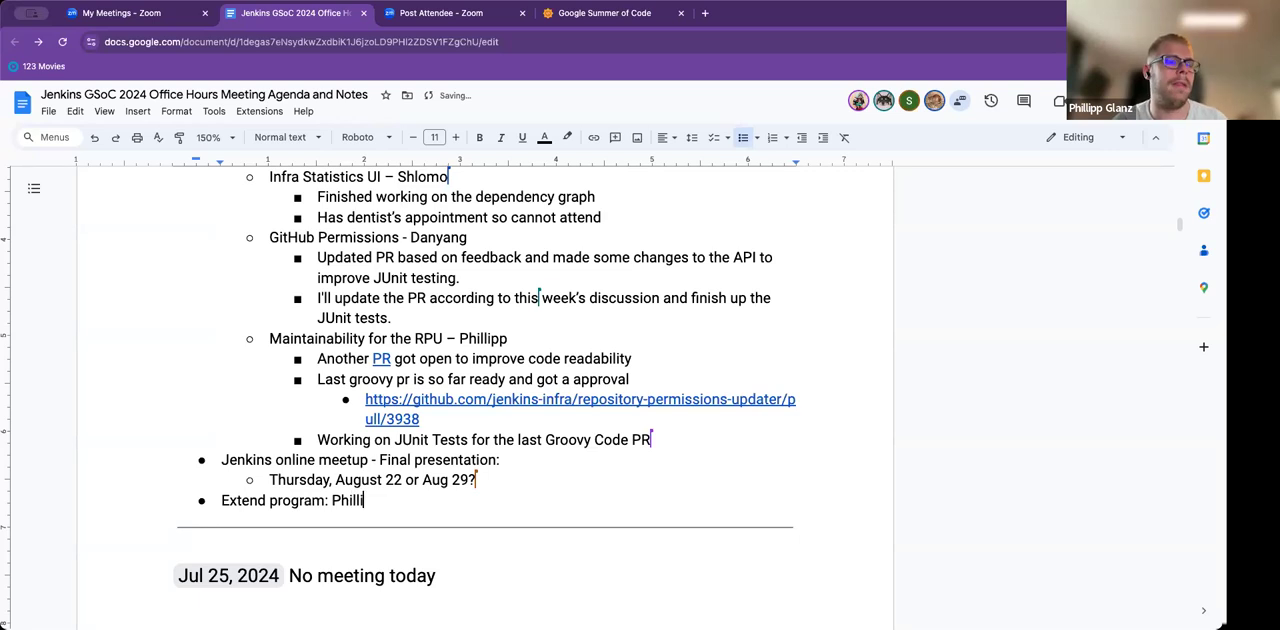
text(pp)
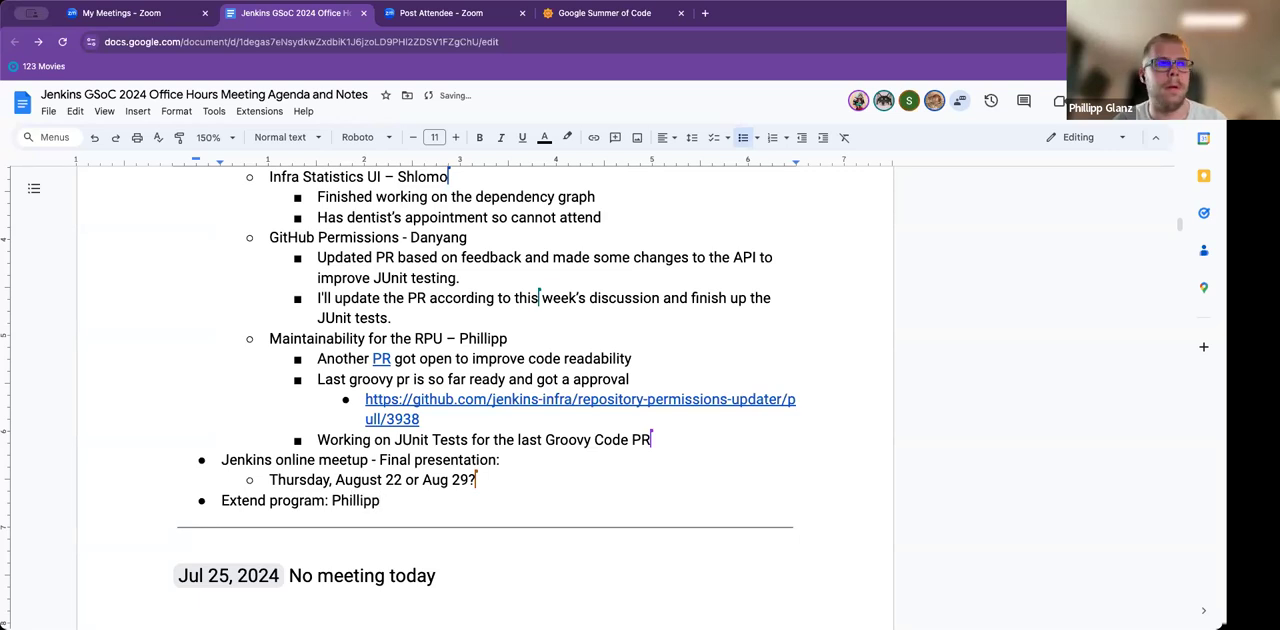
scroll(up, 3)
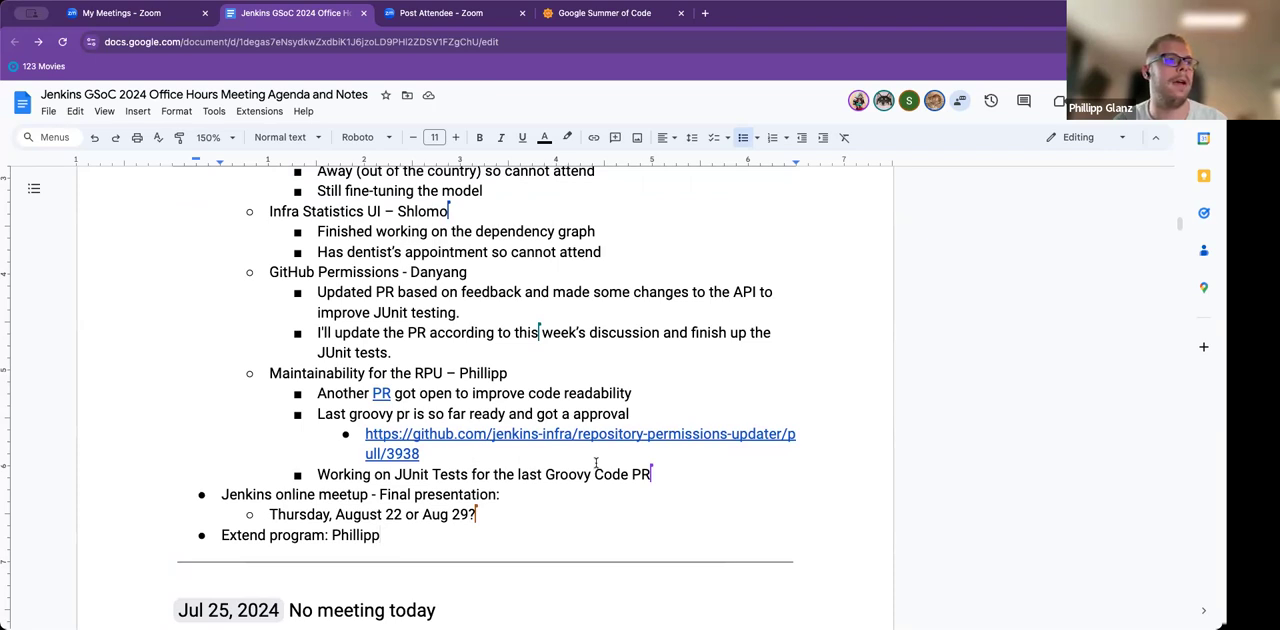
mouse_move(268, 538)
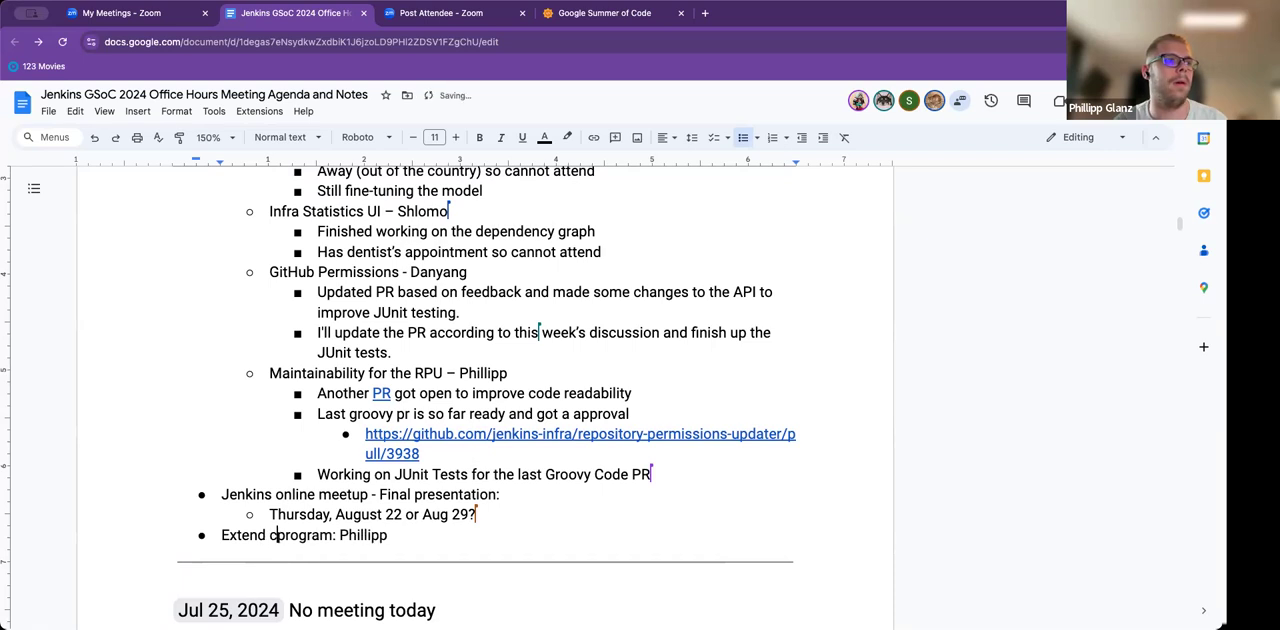
Insert 'coding' so the item reads 'Extend coding program: Phillipp'
text(coding)
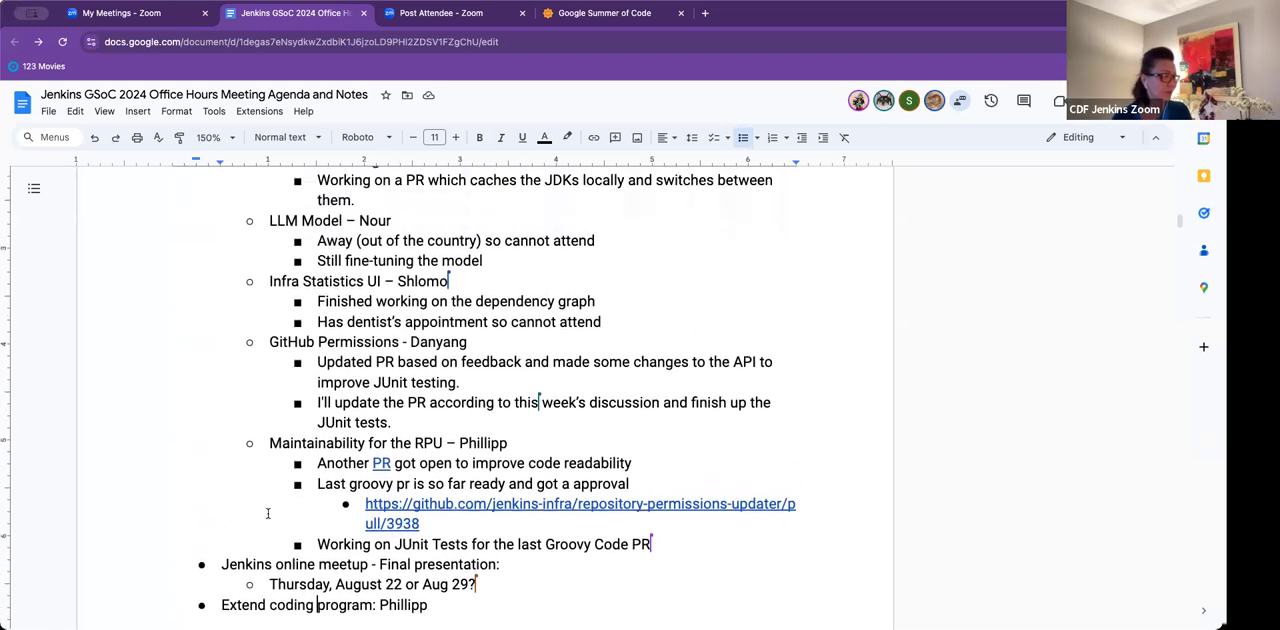
scroll(up, 3)
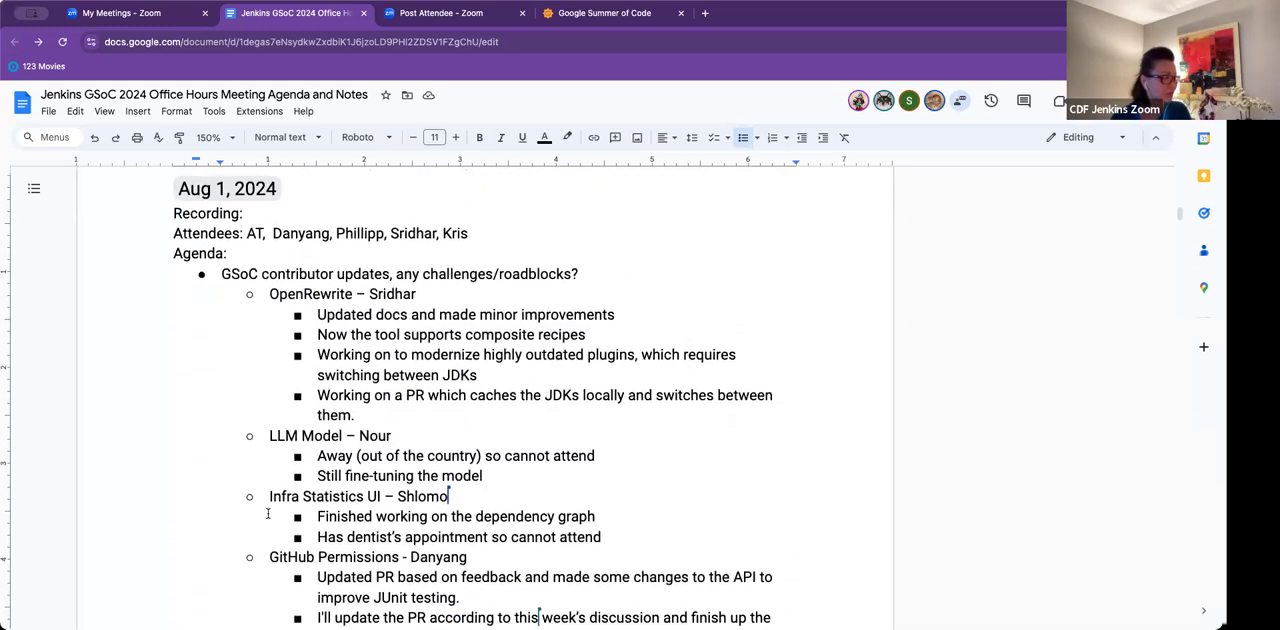
scroll(down, 3)
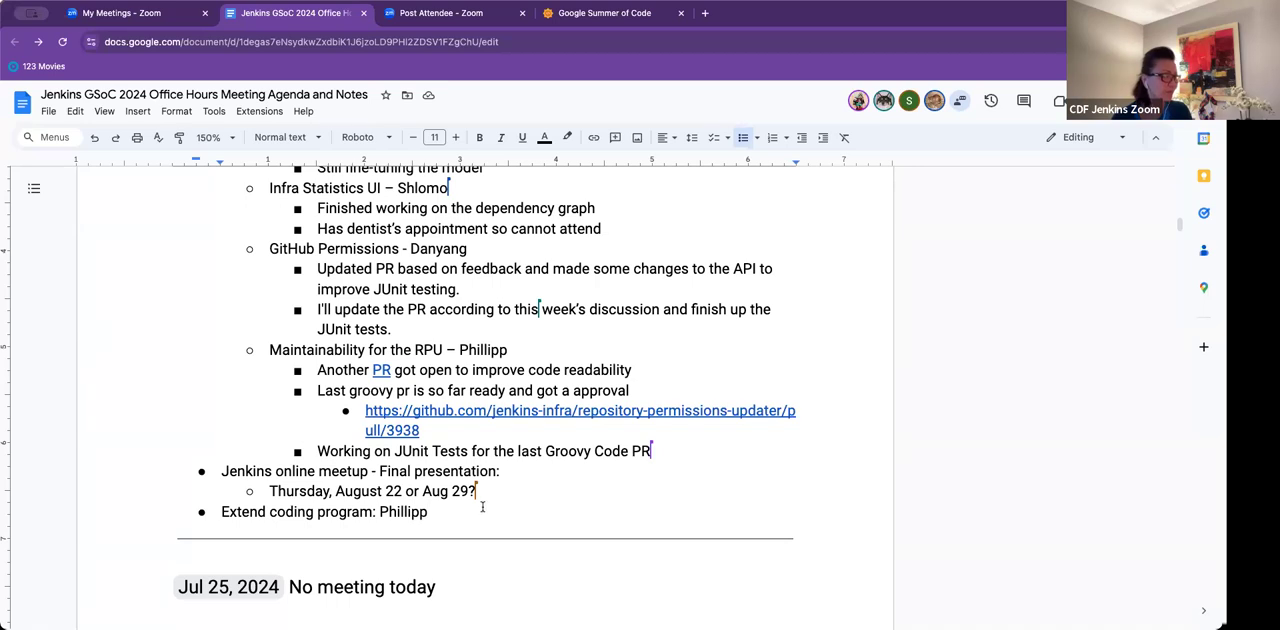
mouse_move(708, 470)
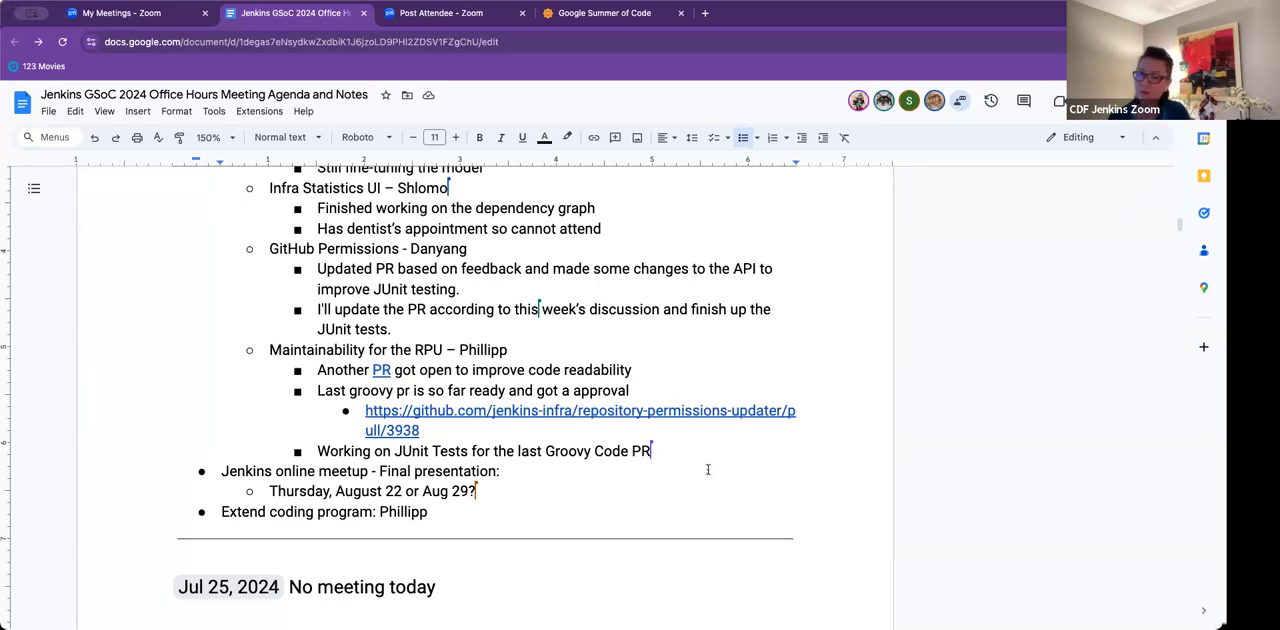